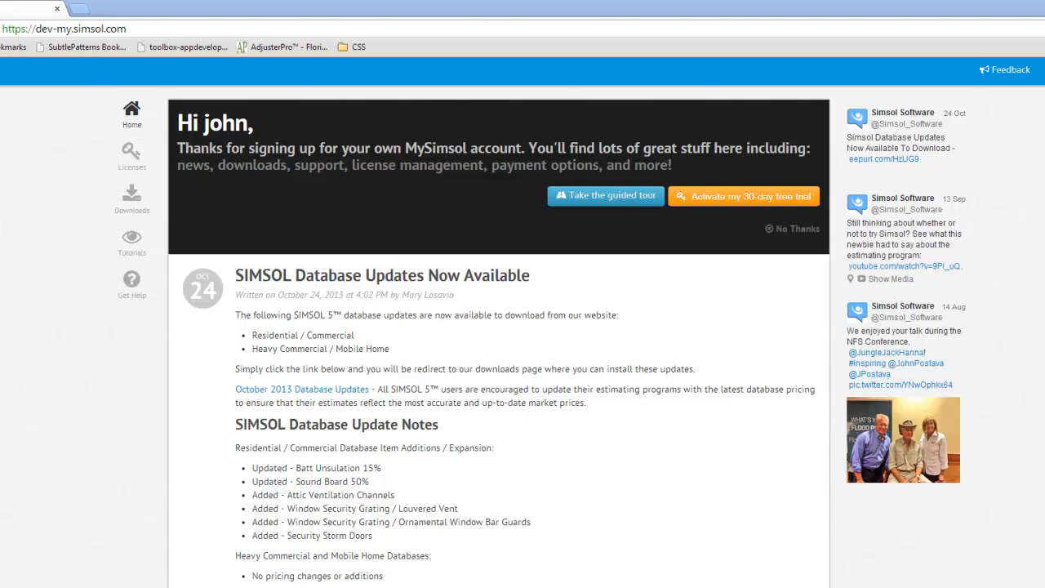
mouse_move(725, 280)
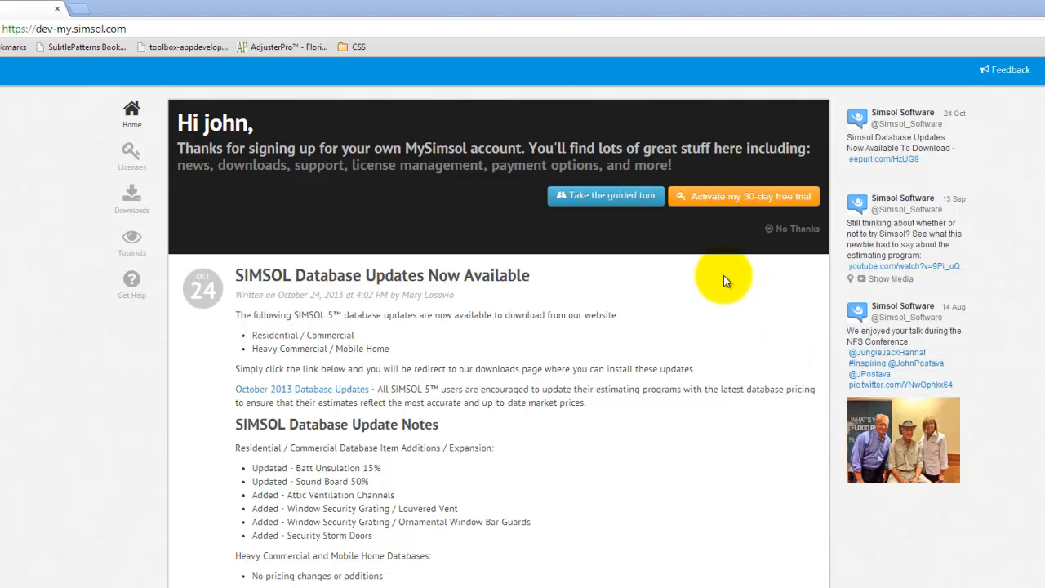
mouse_move(731, 200)
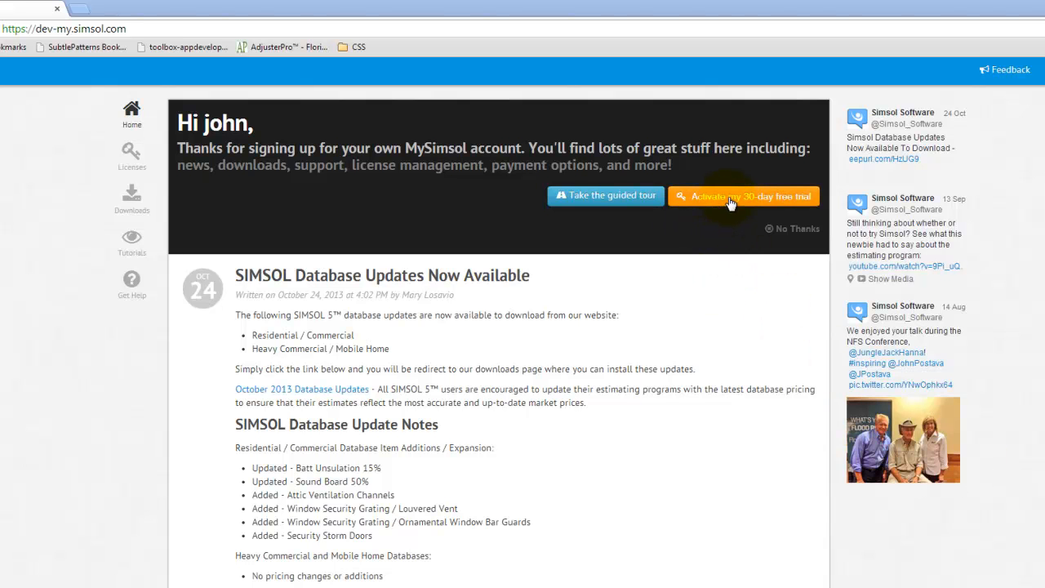
Activate the 30-day free trial from the MySimsol welcome page
left_click(743, 196)
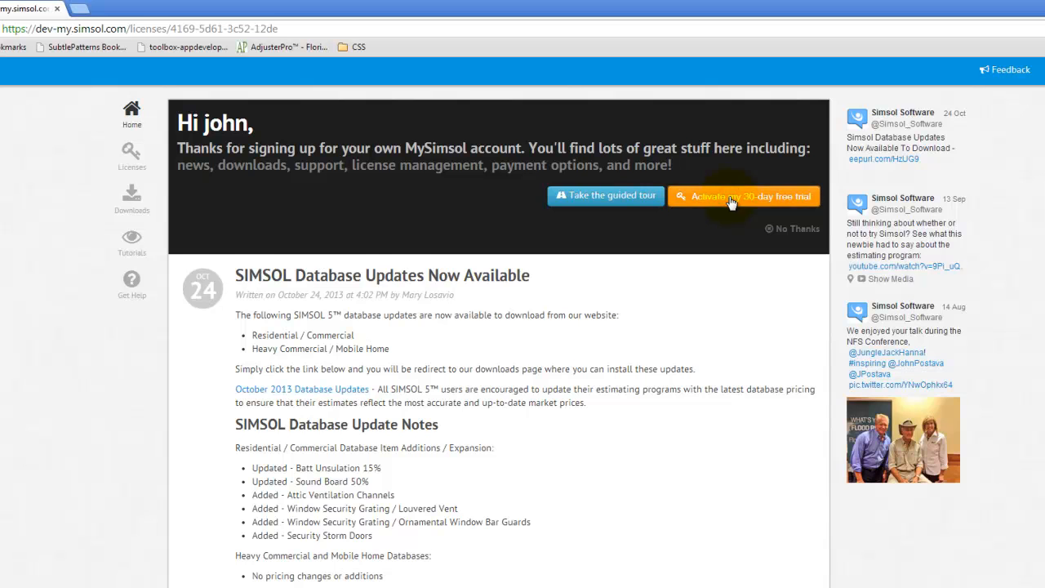
Download the Simsol installer and copy the demo license's activation code
left_click(743, 196)
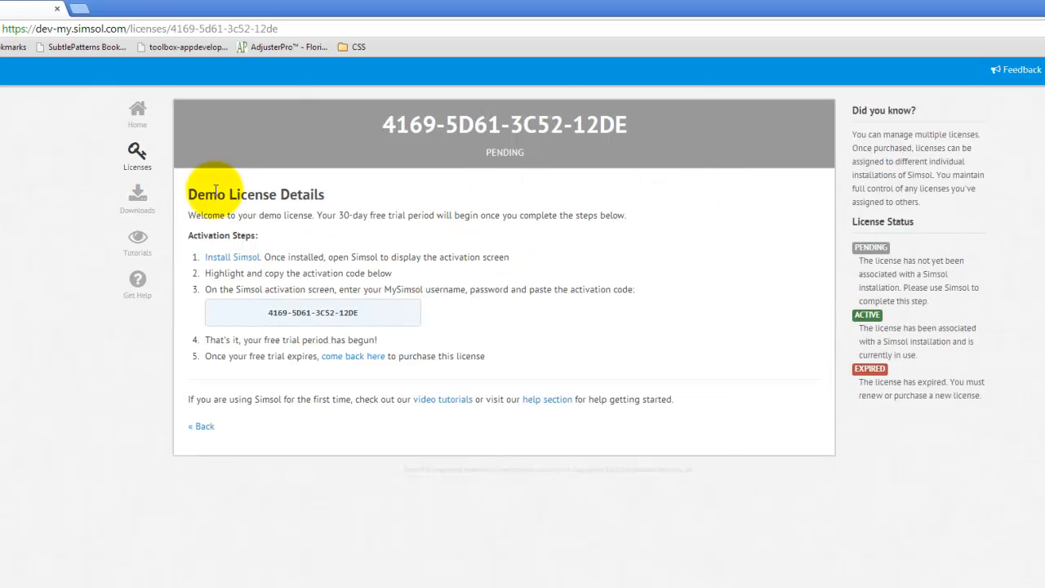
mouse_move(567, 199)
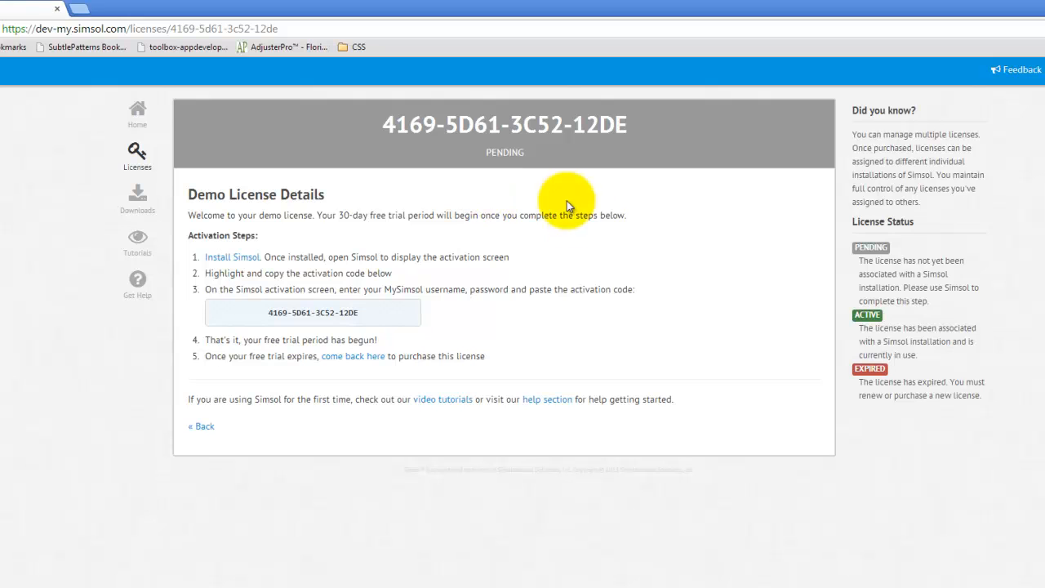
mouse_move(436, 195)
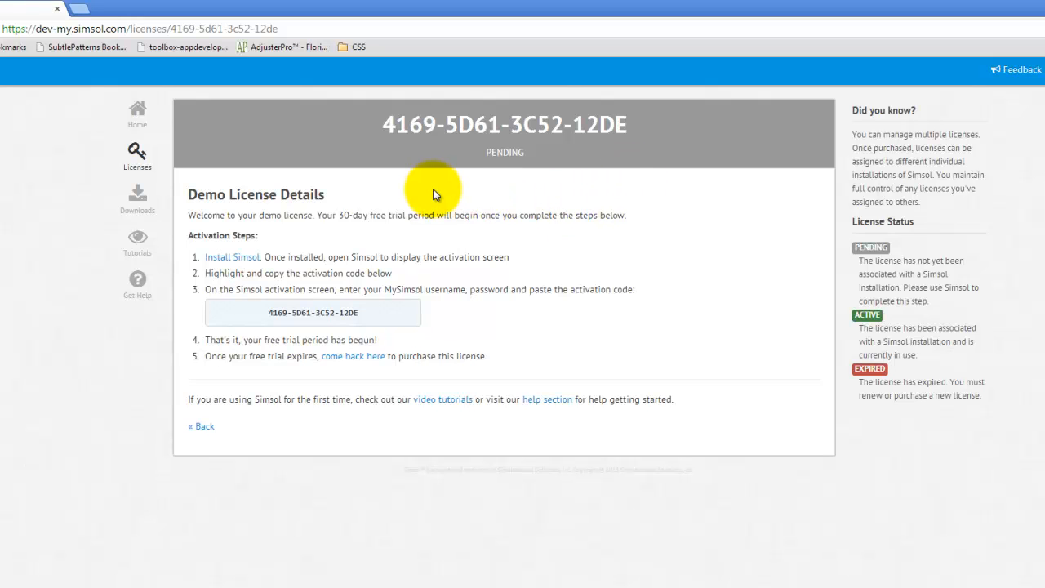
mouse_move(629, 204)
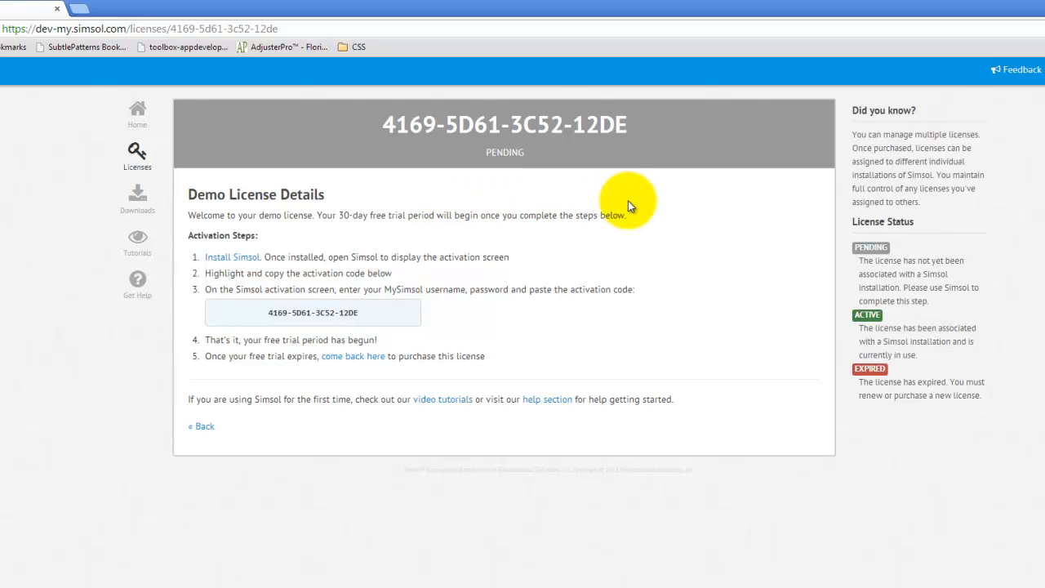
mouse_move(577, 238)
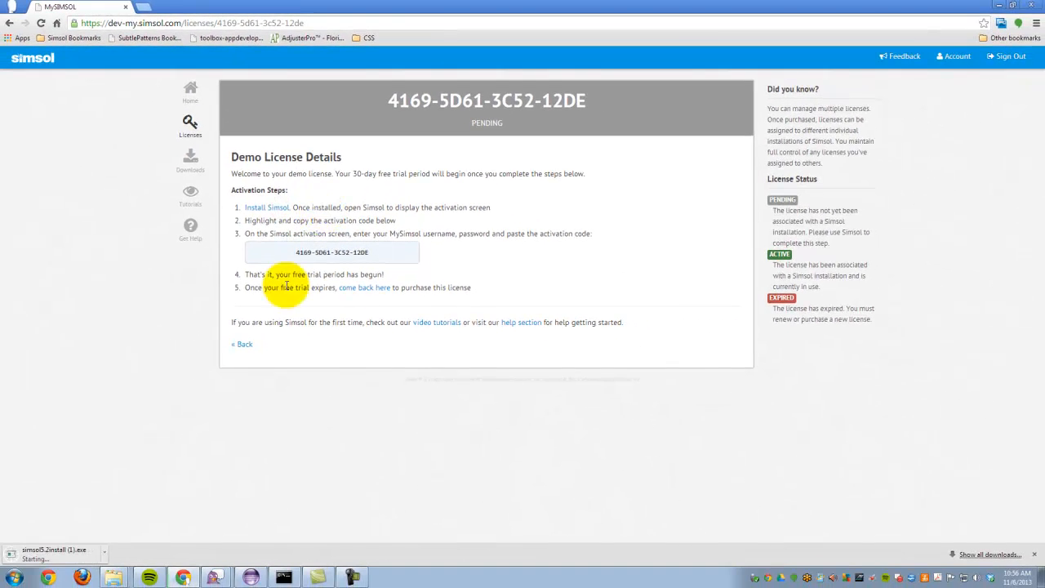
mouse_move(227, 416)
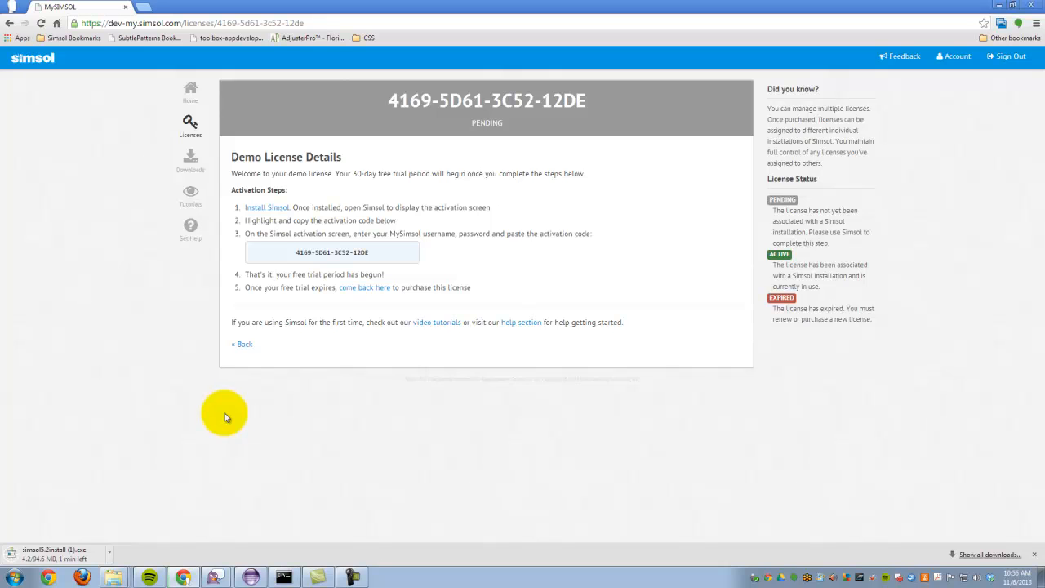
mouse_move(190, 524)
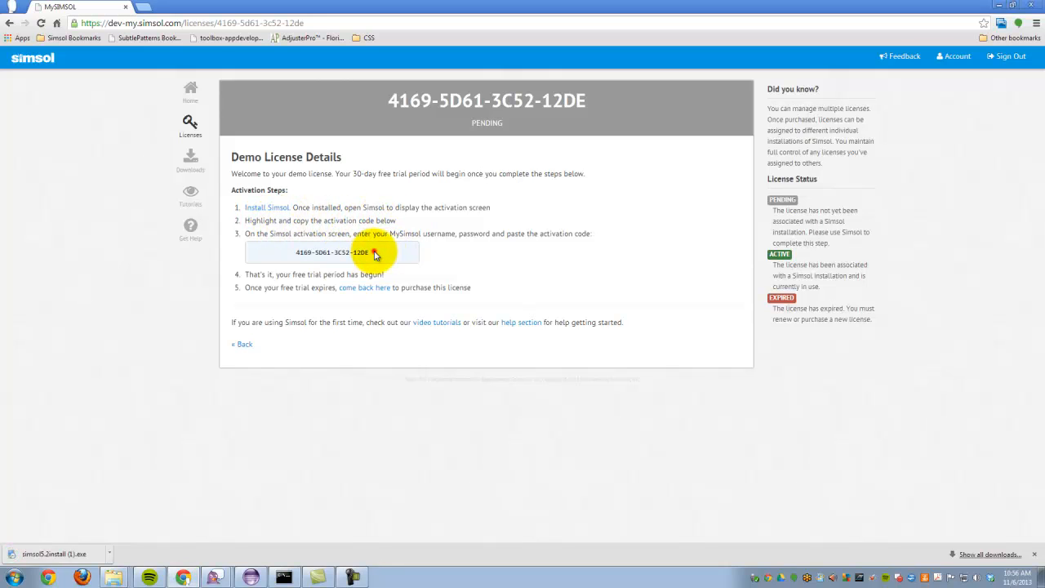
right_click(333, 251)
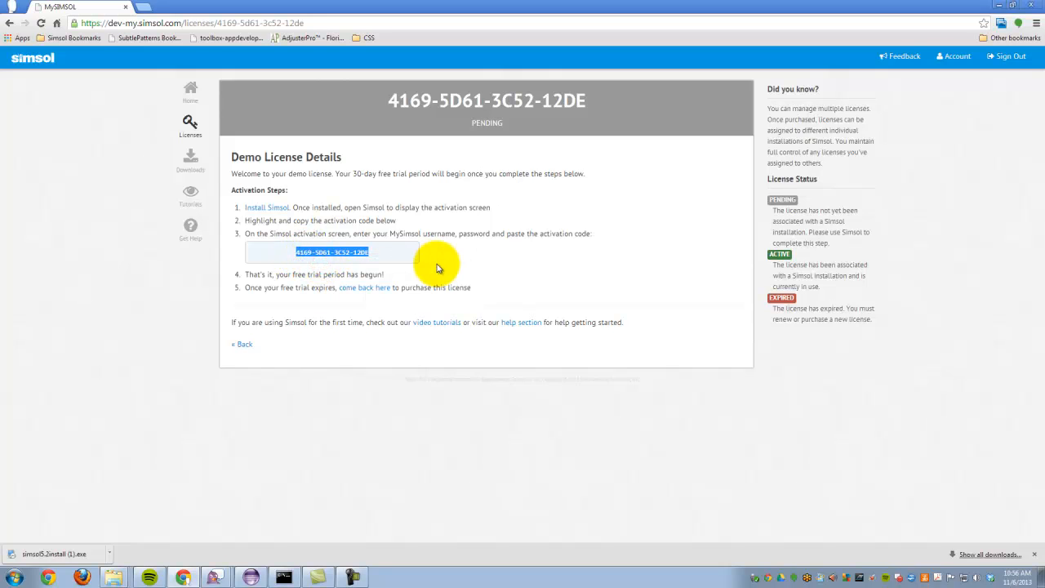
mouse_move(183, 518)
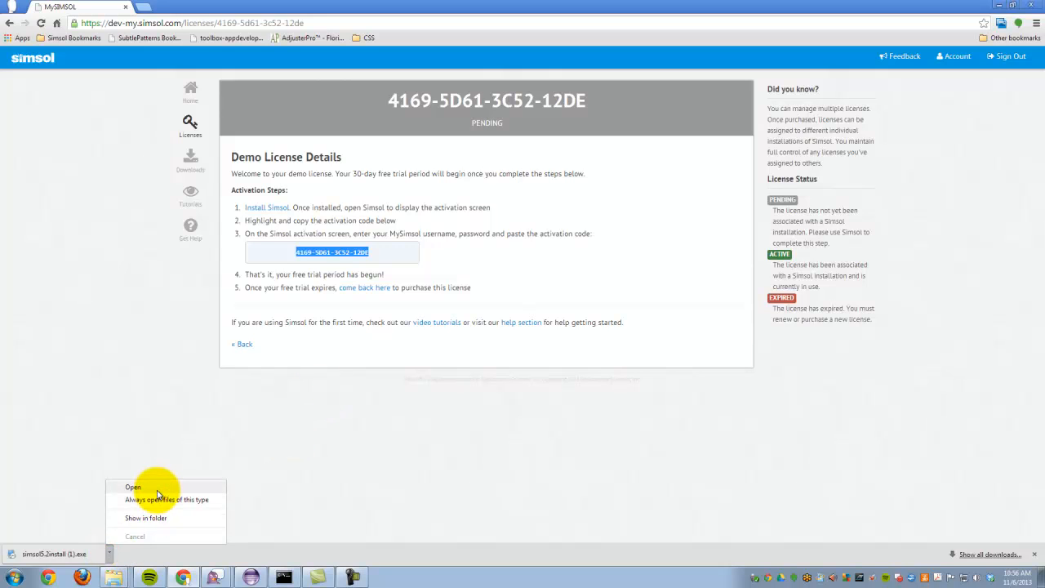
mouse_move(144, 511)
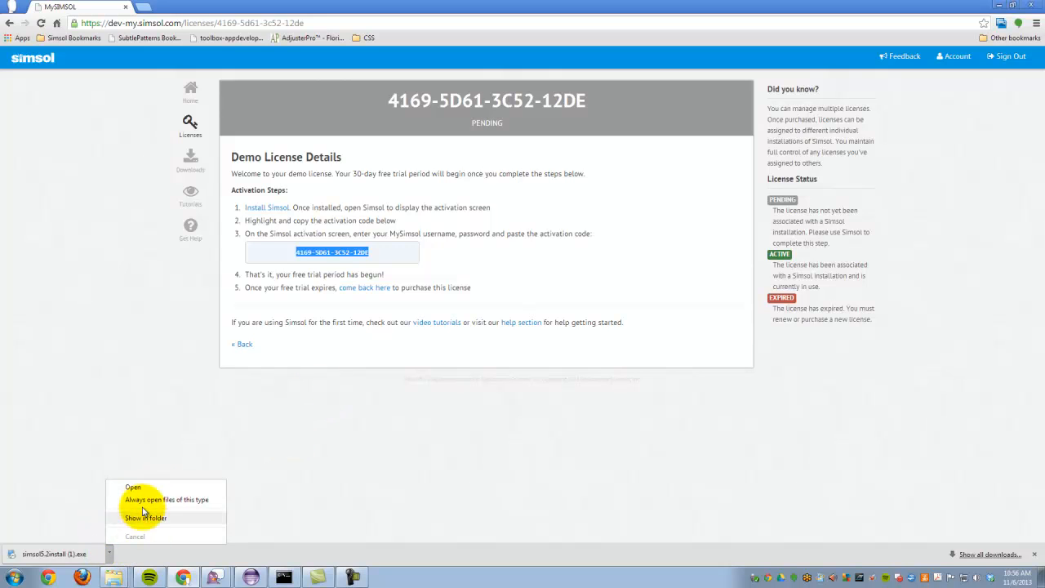
Open simsol5.2install.exe and allow it to run past the security warning
left_click(133, 488)
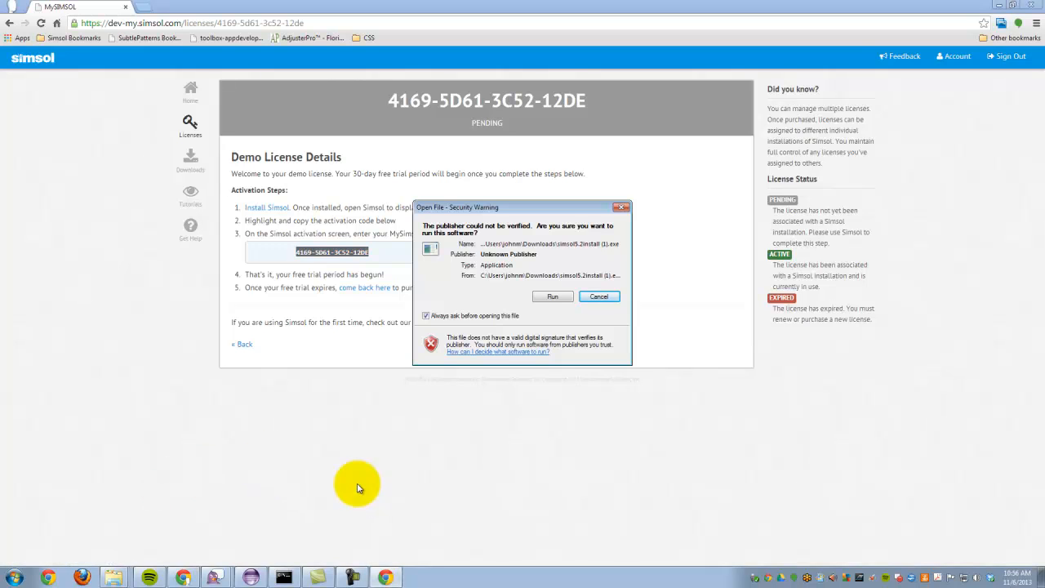
left_click(553, 296)
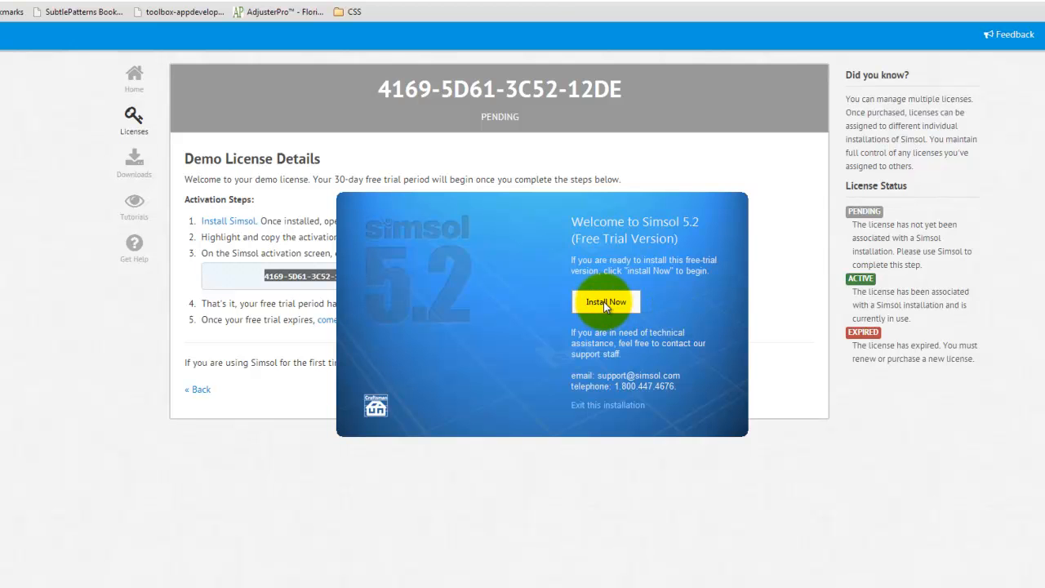
Install the free-trial version, pass the installation notes, and accept the license agreement
left_click(605, 301)
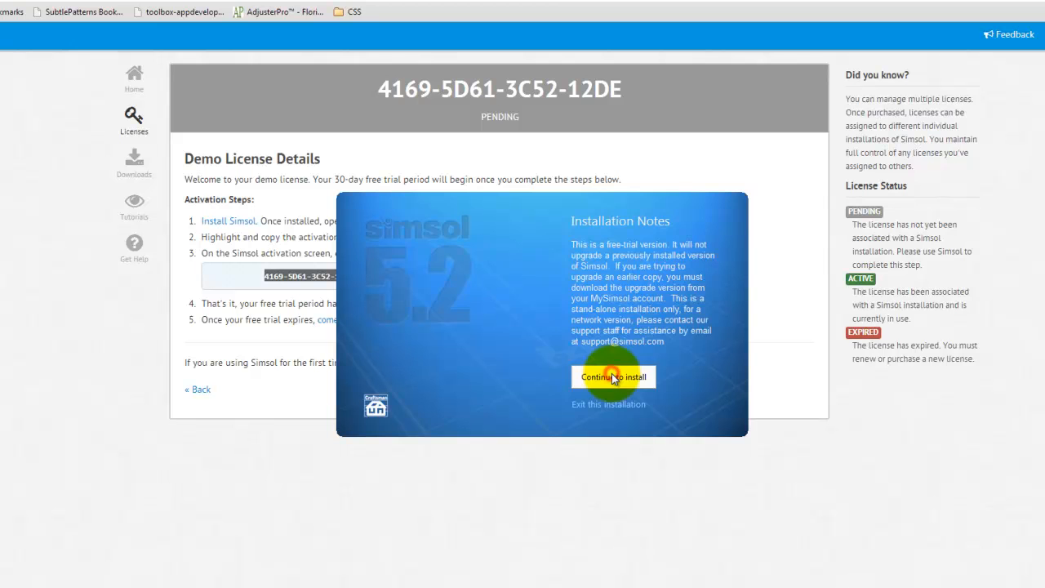
left_click(614, 377)
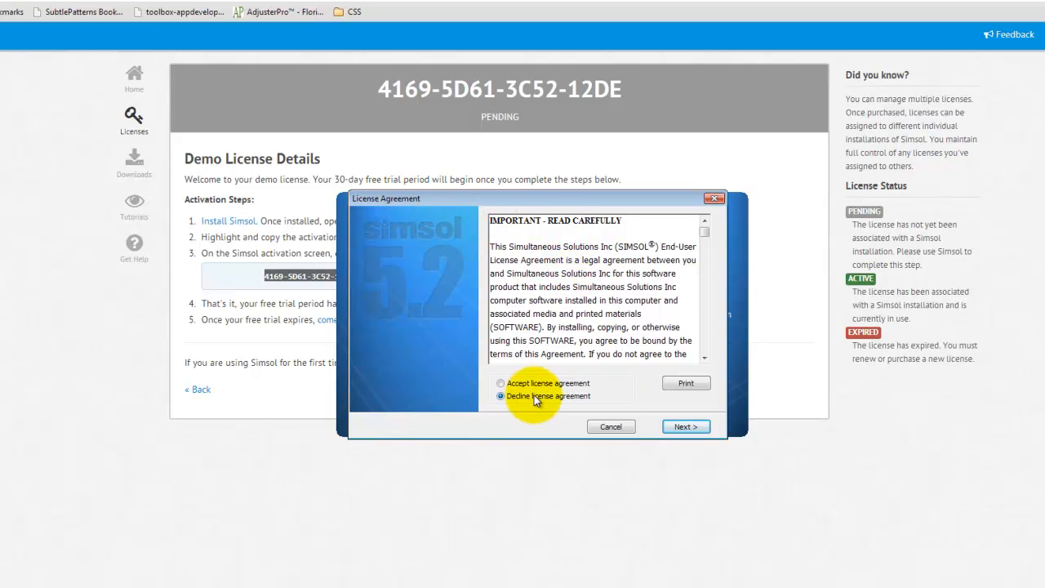
left_click(500, 383)
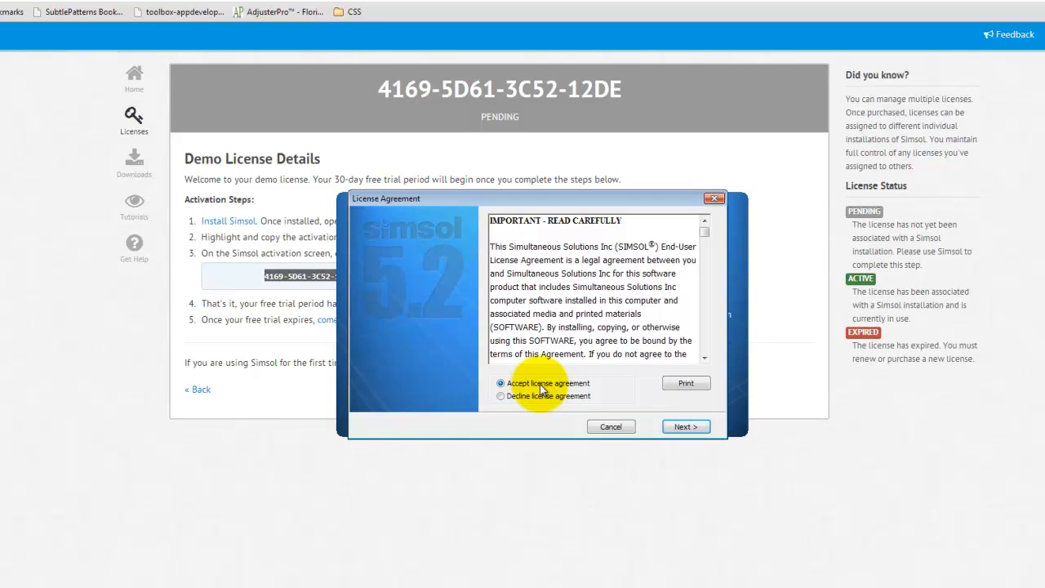
left_click(685, 426)
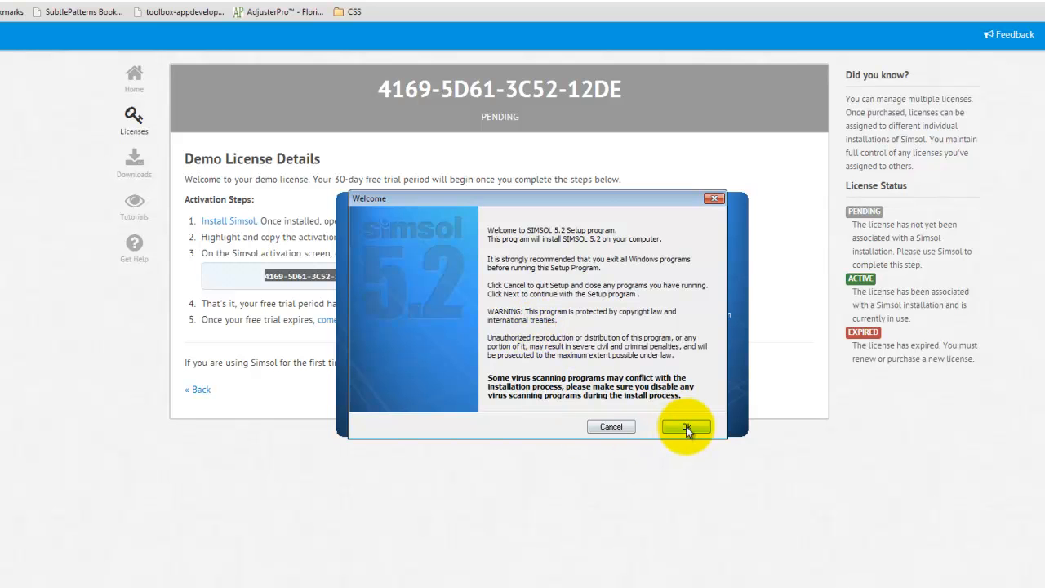
Confirm the default C:\SIMSOL\Desktop folders and begin installing Simsol 5.2
left_click(686, 426)
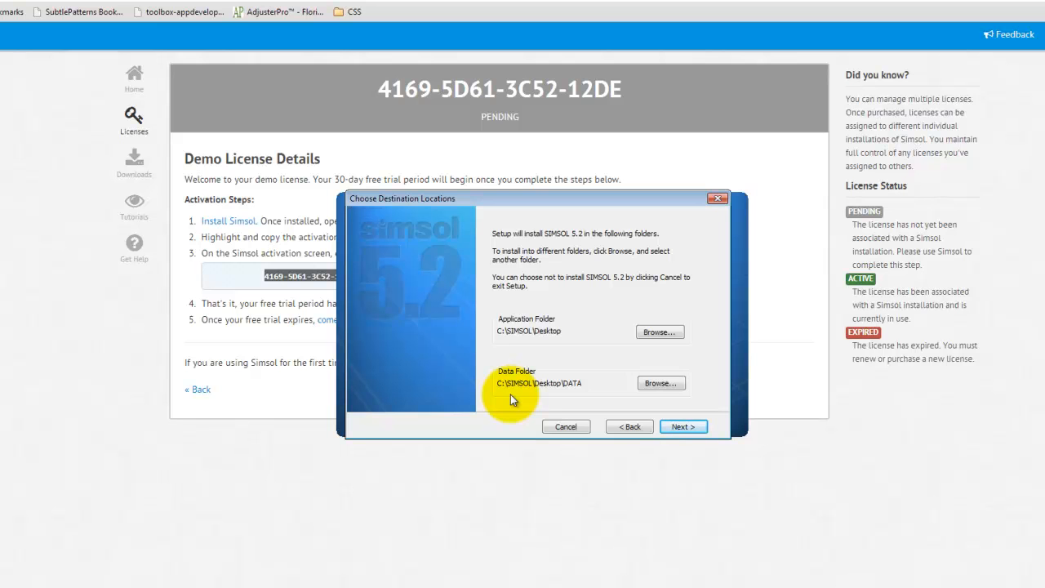
mouse_move(520, 362)
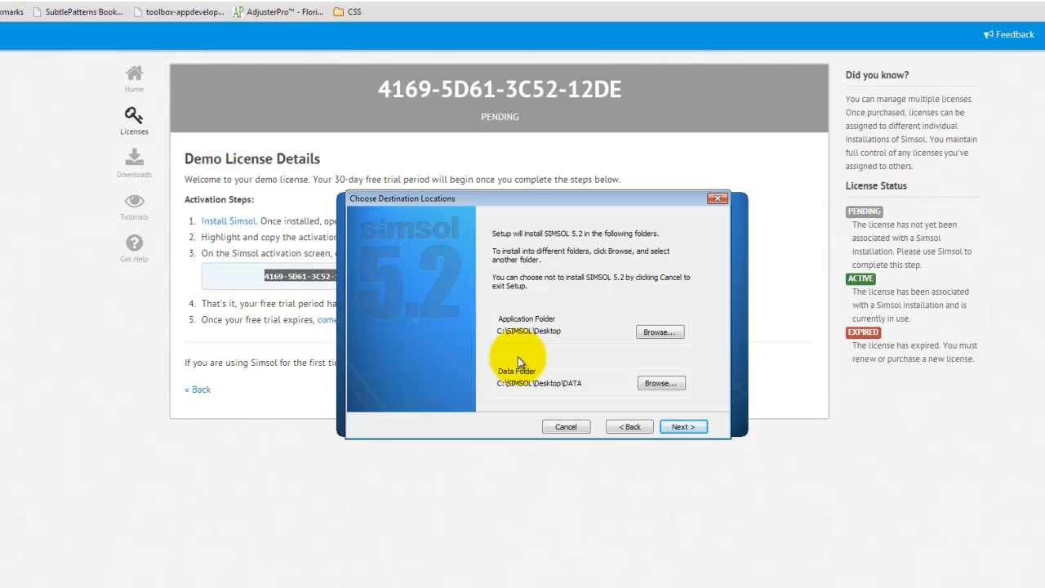
mouse_move(561, 344)
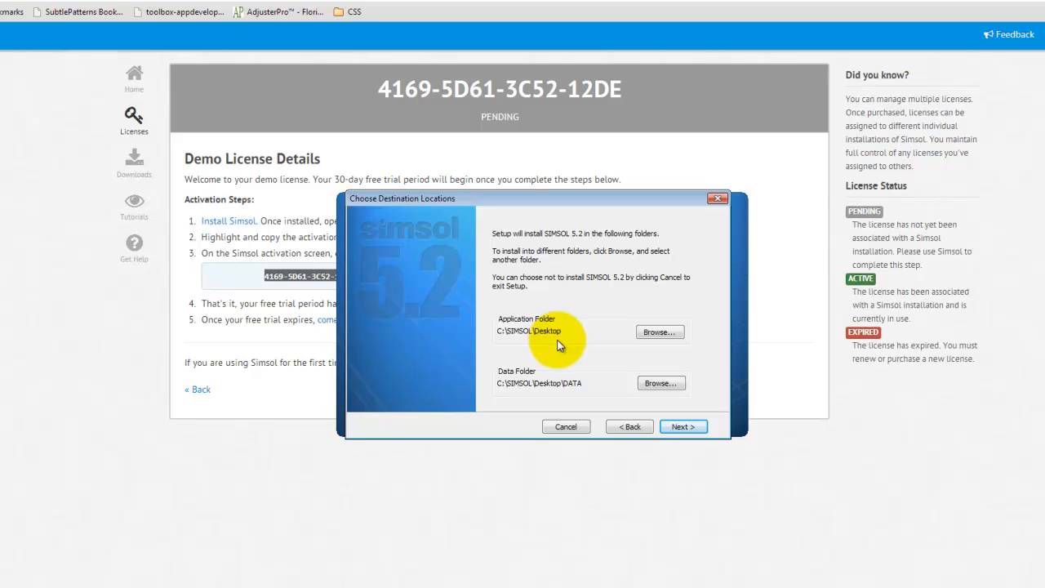
mouse_move(586, 411)
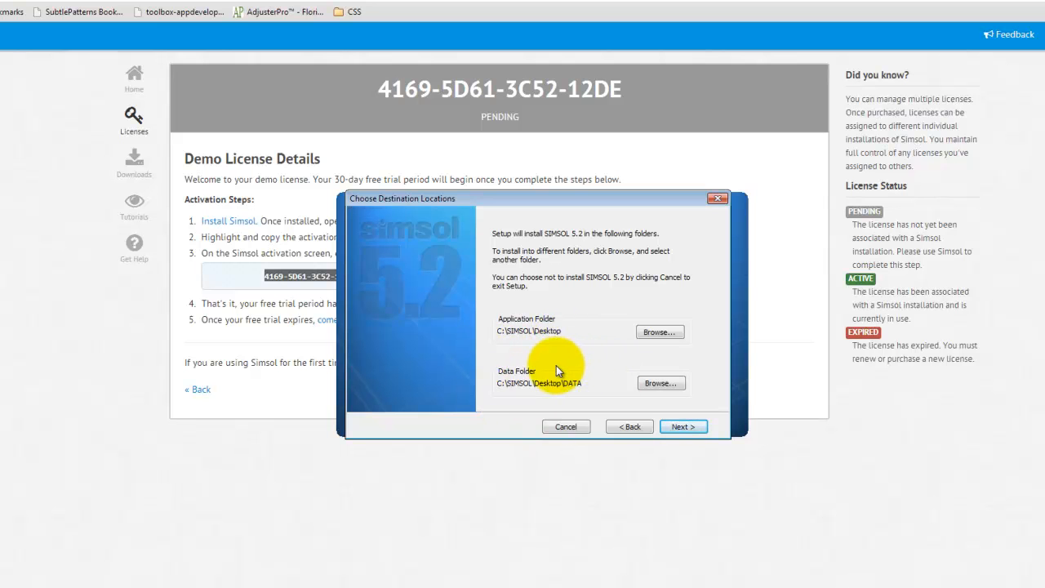
left_click(682, 426)
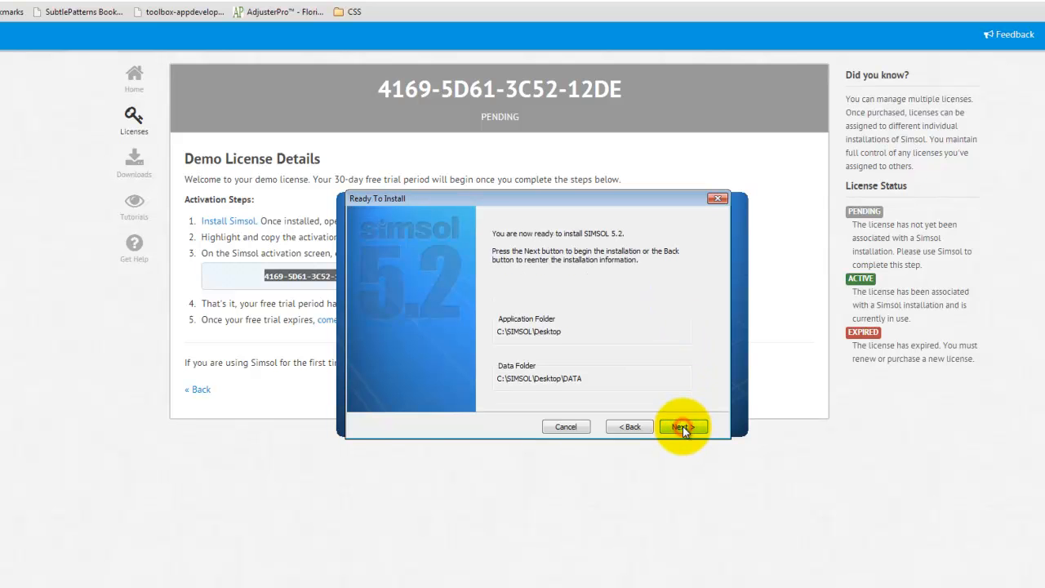
mouse_move(596, 339)
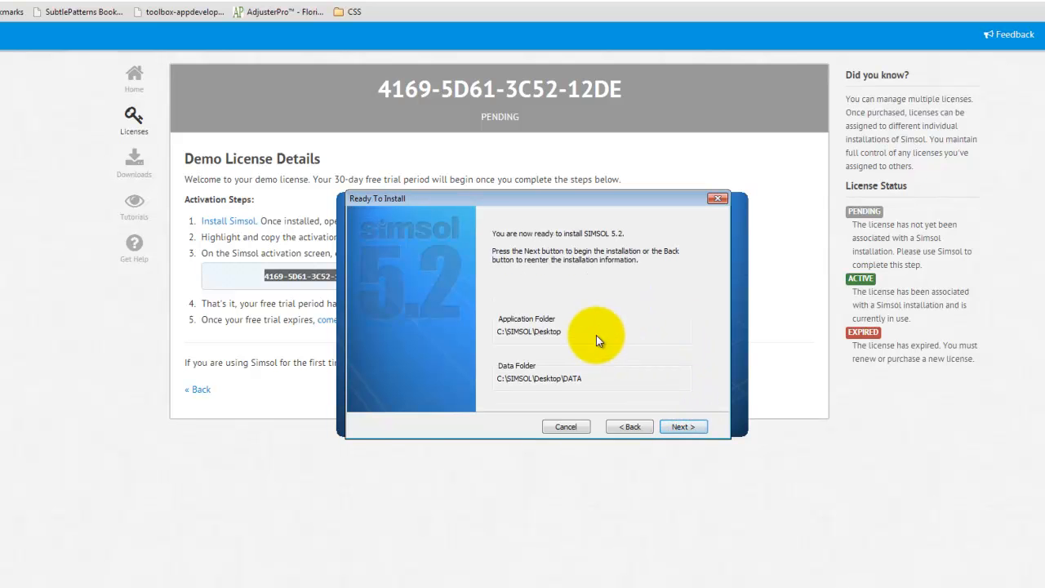
mouse_move(627, 388)
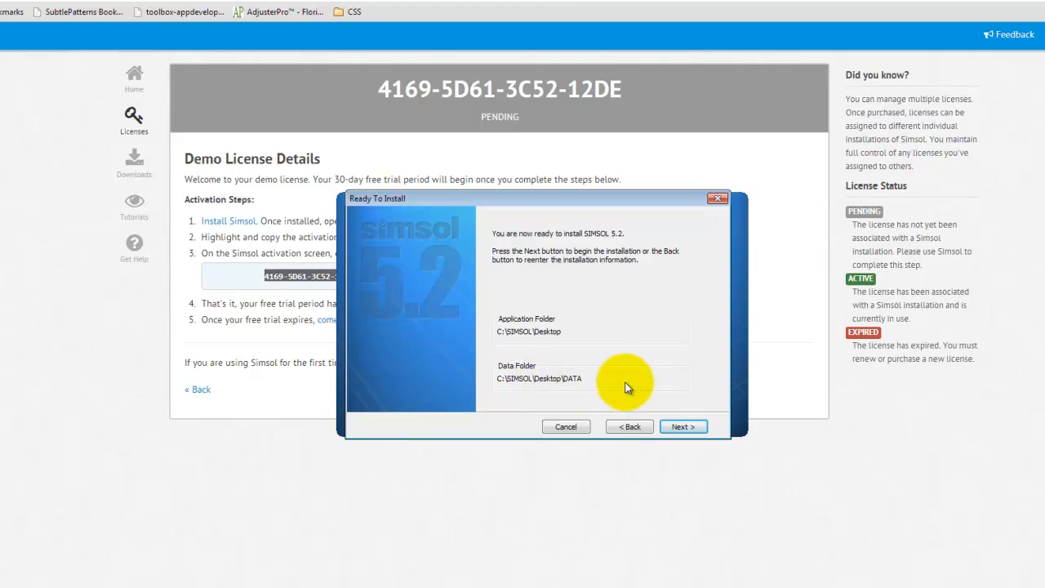
left_click(684, 427)
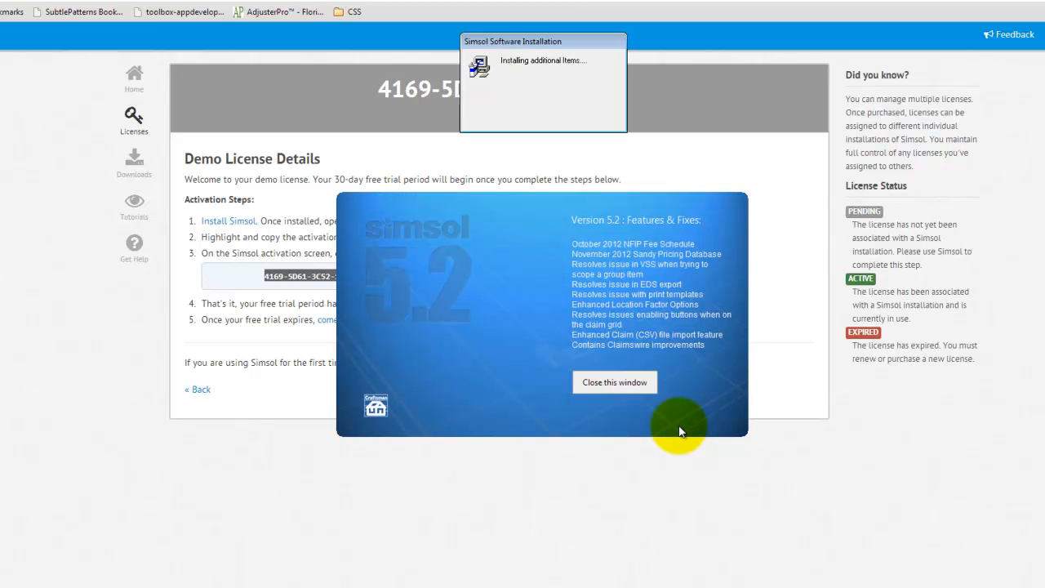
mouse_move(606, 325)
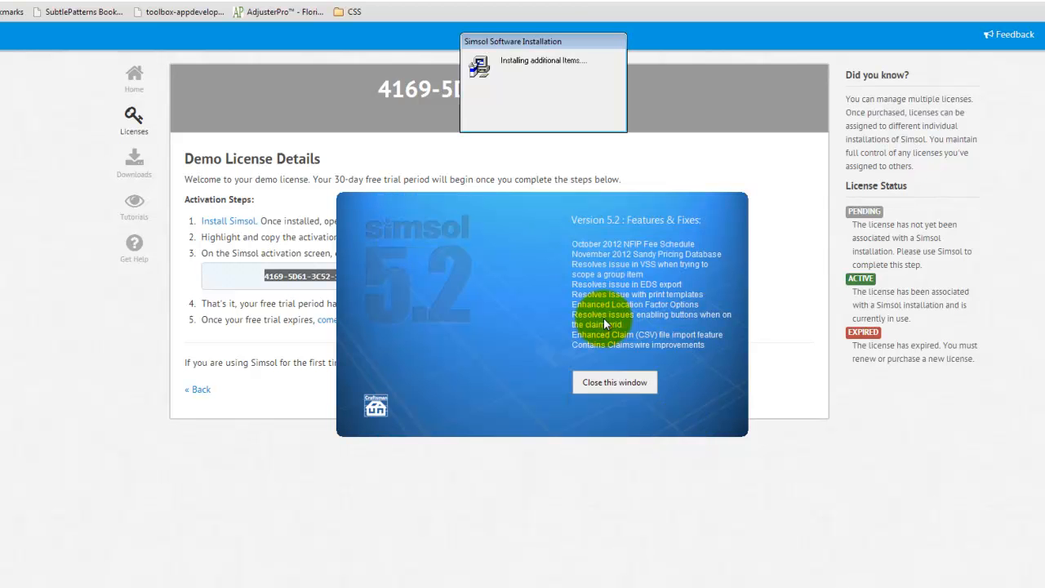
Let the installation and additional items complete, then click Finish
left_click(614, 382)
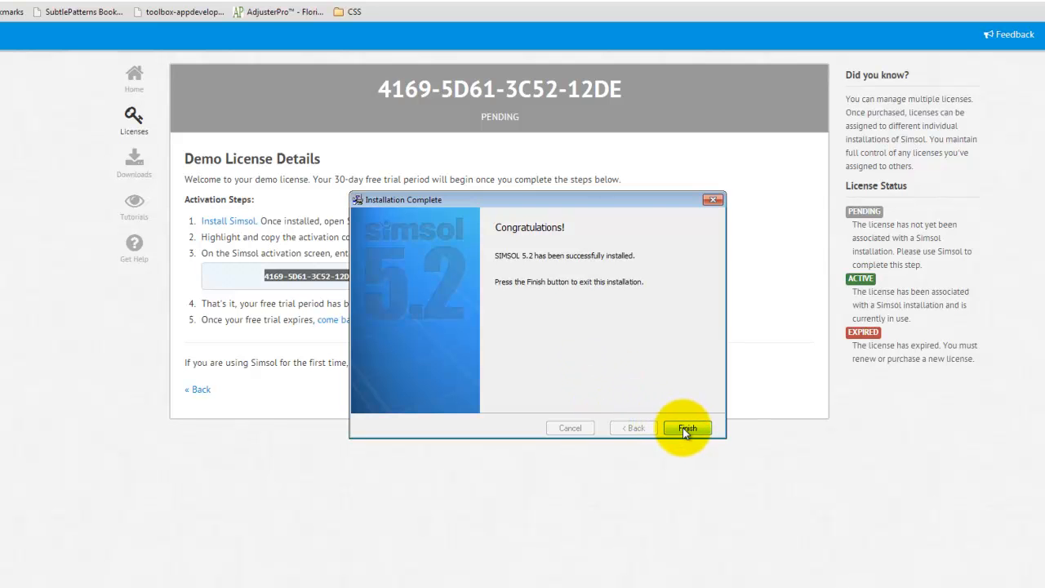
left_click(686, 428)
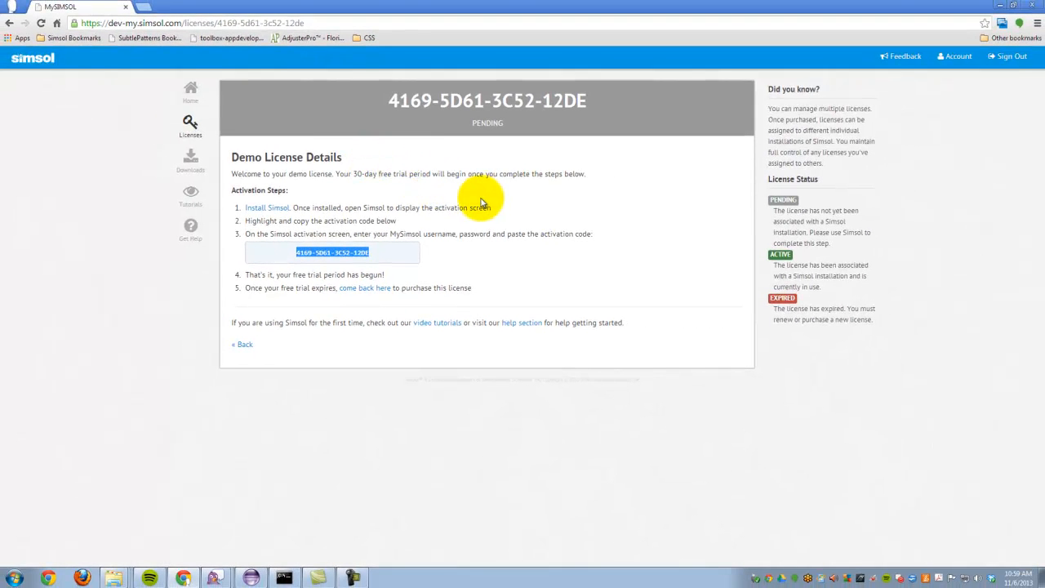
mouse_move(973, 102)
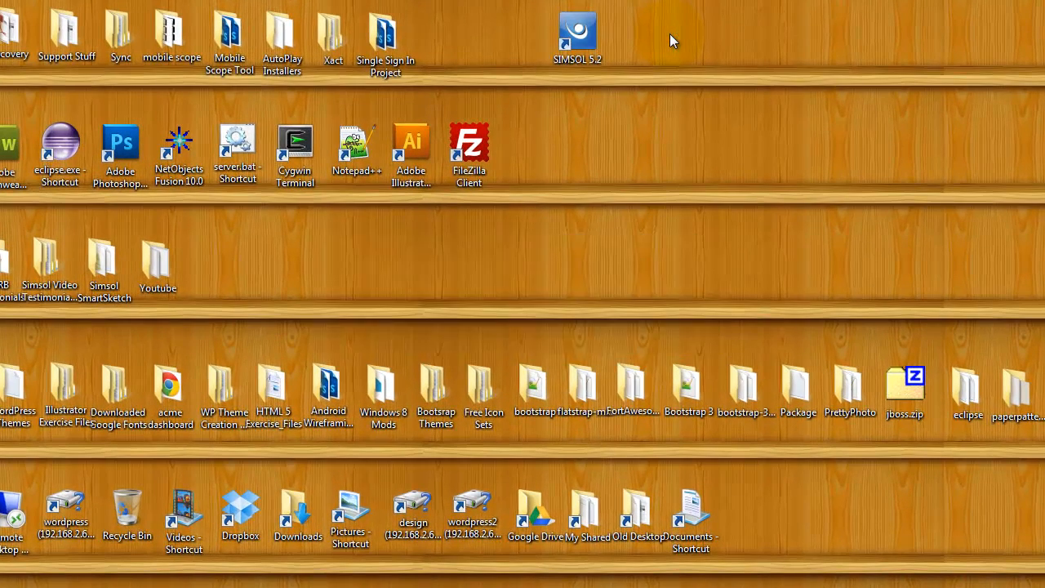
Start Simsol 5.2 from its SIMSOL 5.2 desktop shortcut
double_click(578, 31)
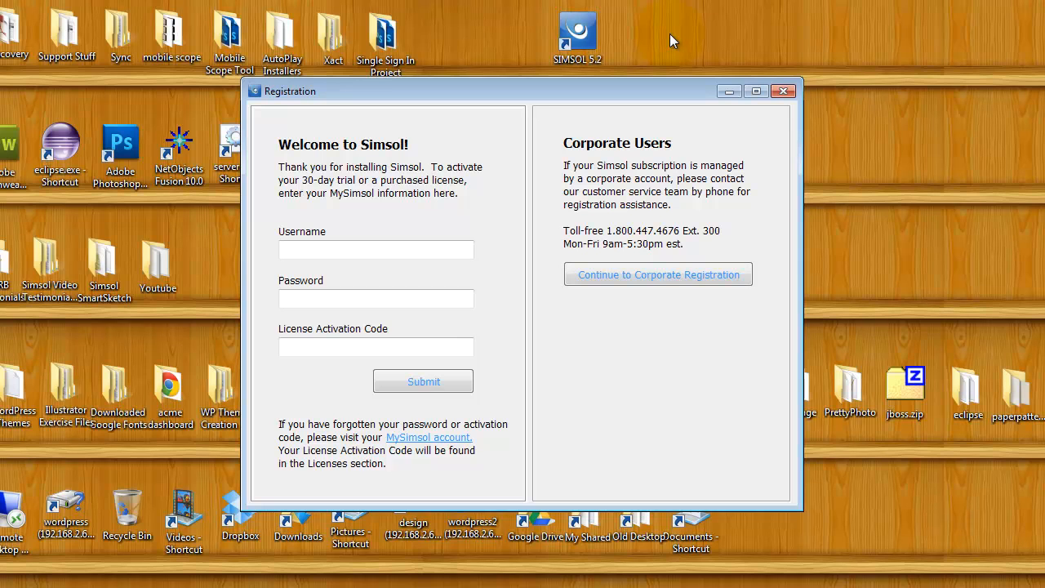
left_click(376, 250)
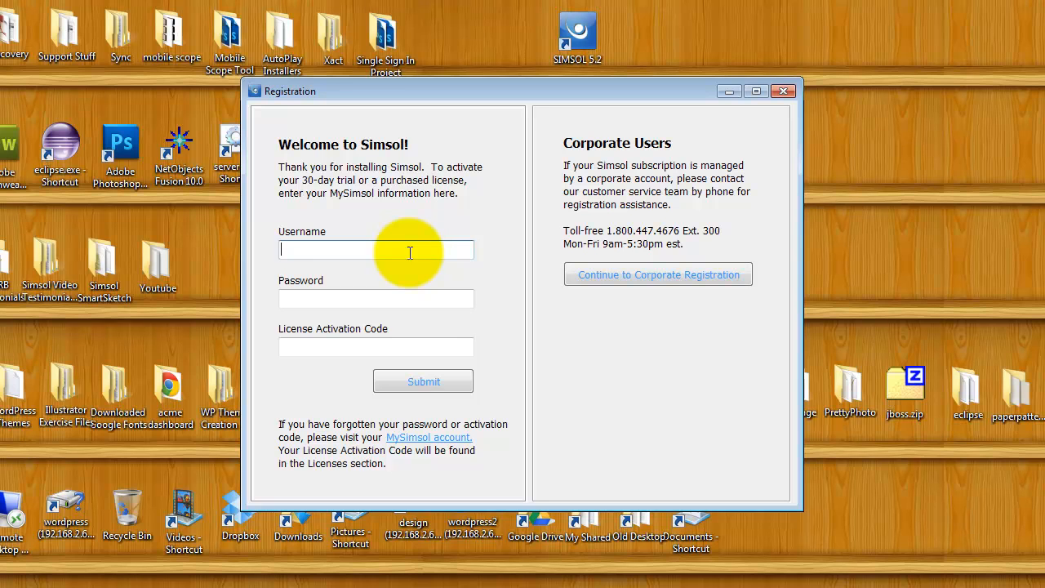
type("john-")
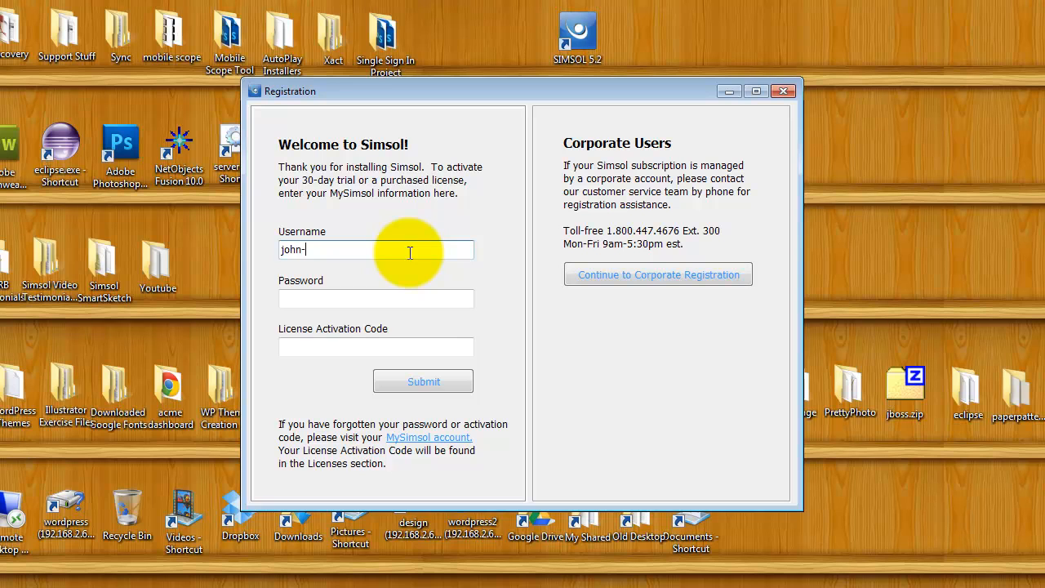
type("adjuster")
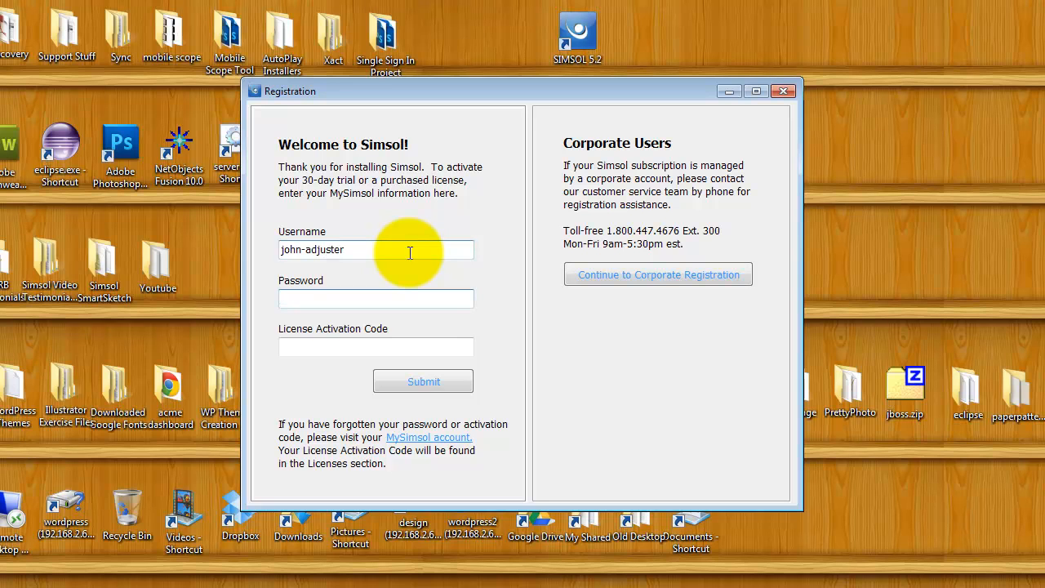
type("**")
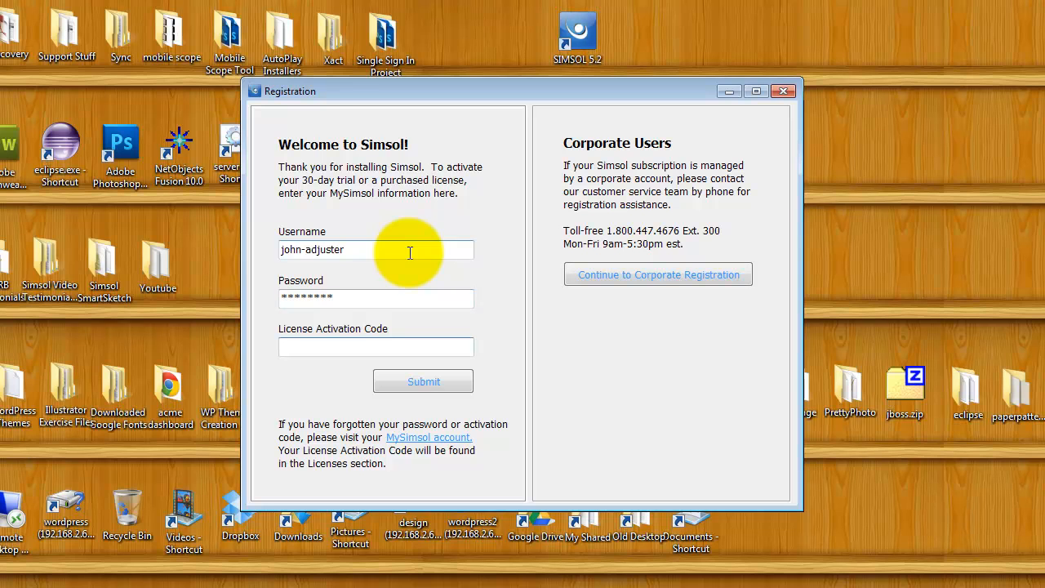
mouse_move(429, 241)
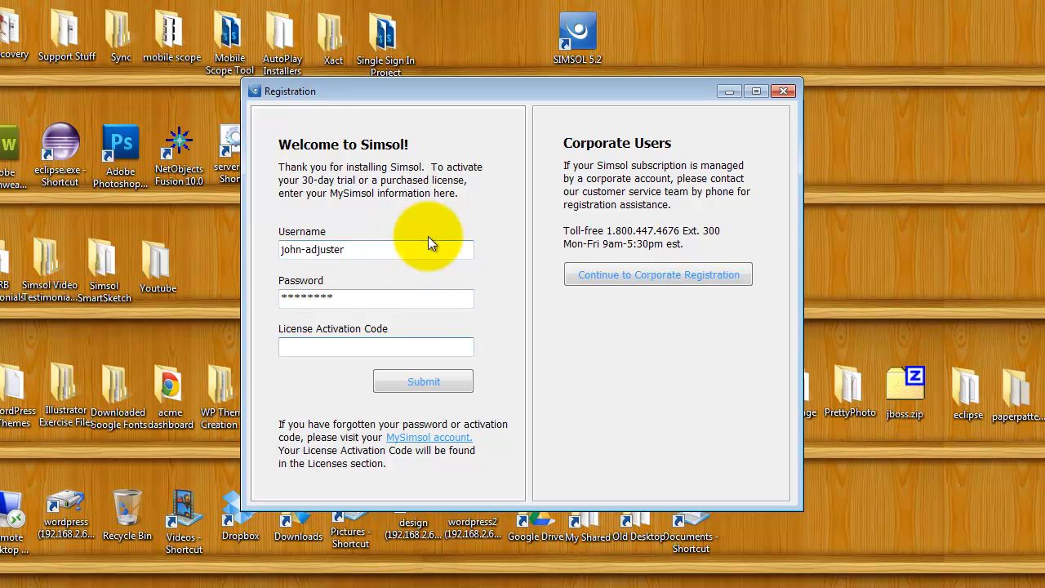
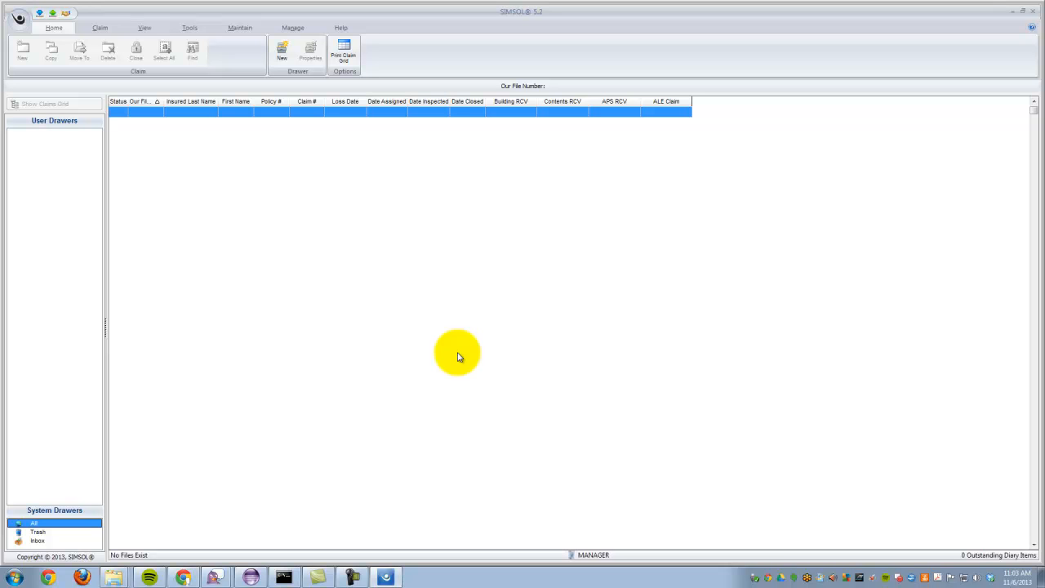
mouse_move(257, 530)
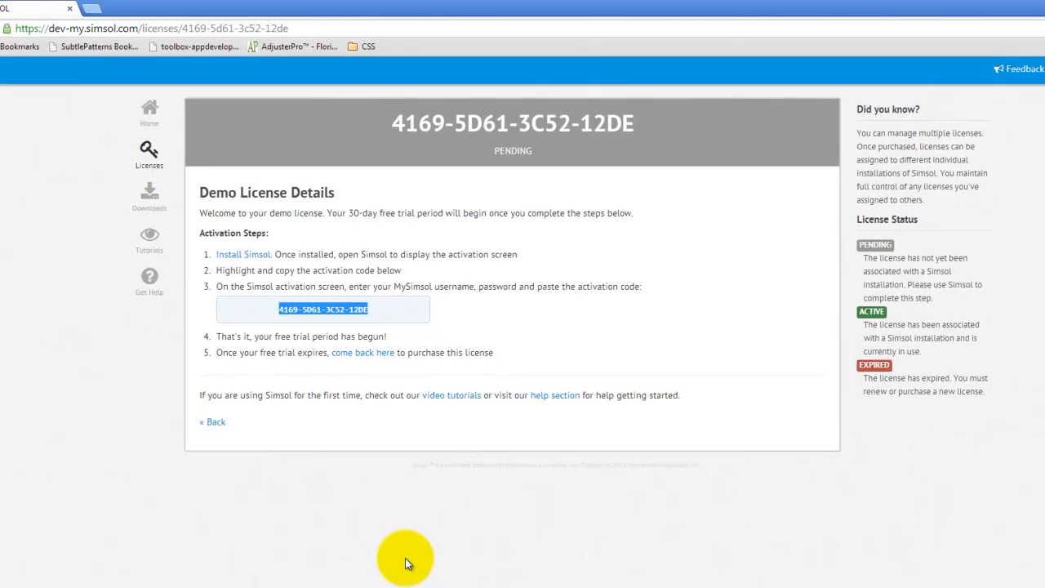
Open the MySimsol Licenses page to see the active demo license
left_click(149, 152)
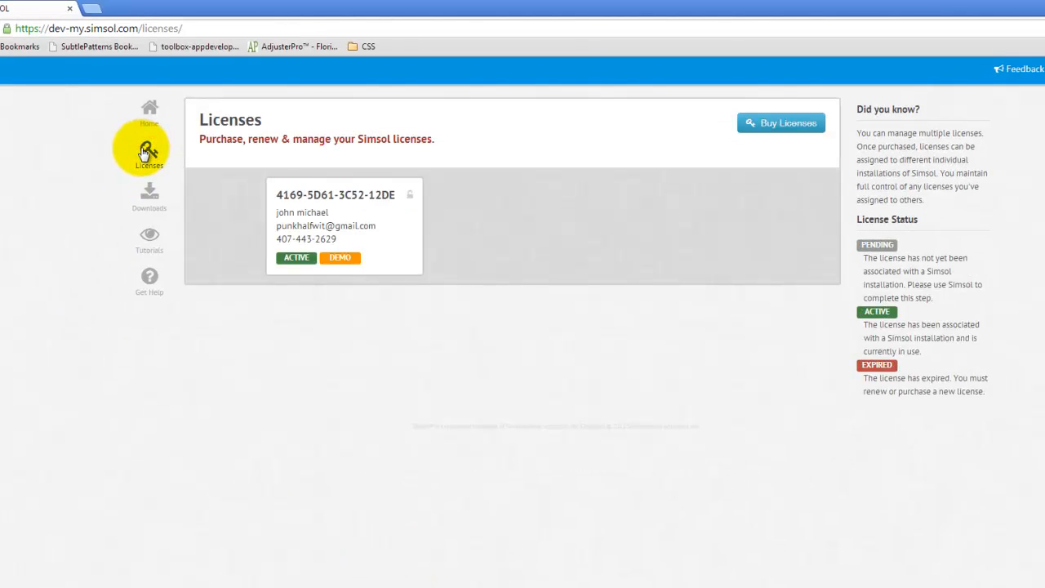
mouse_move(372, 212)
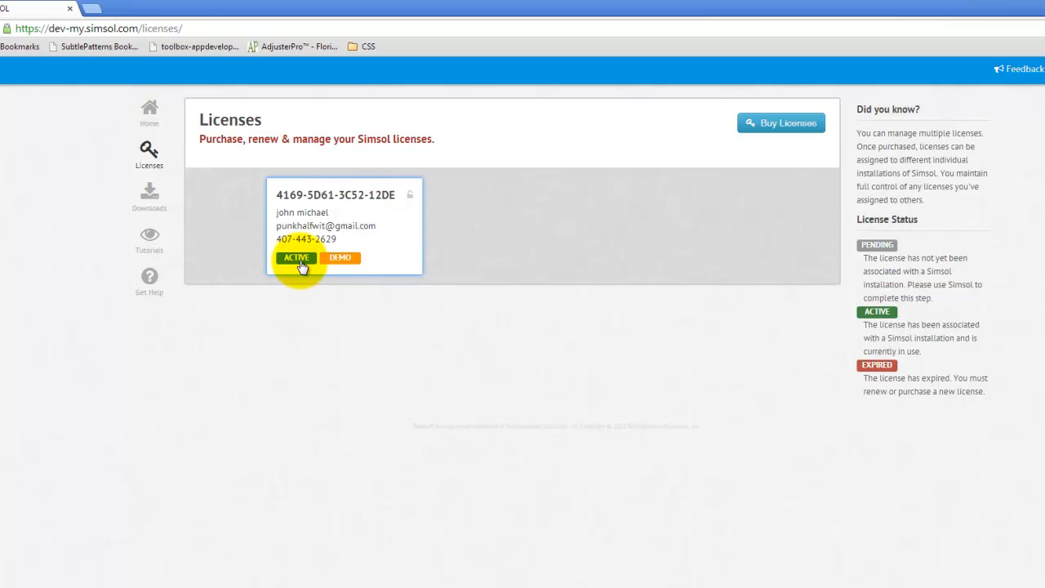
mouse_move(343, 272)
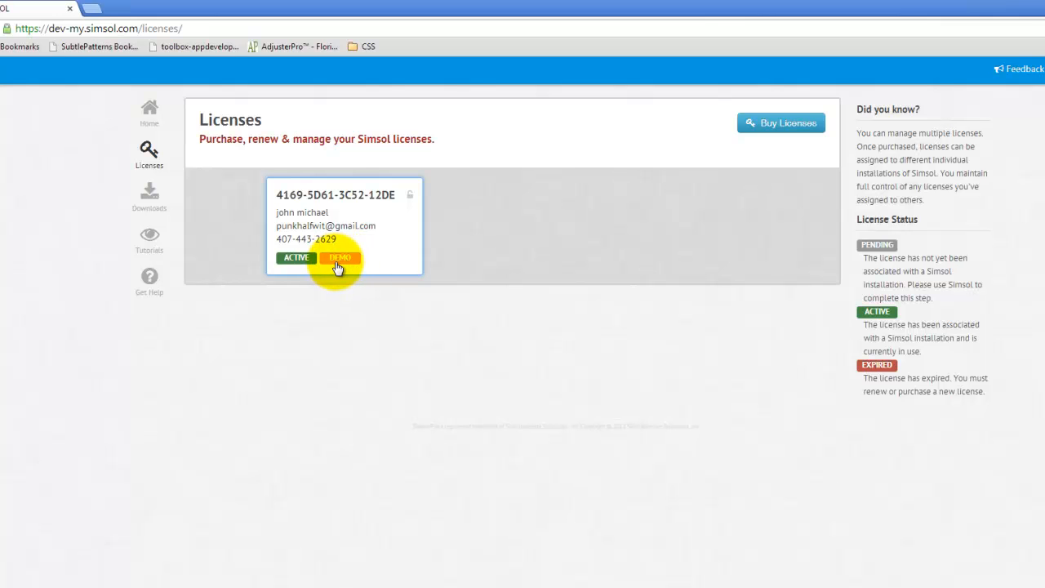
mouse_move(396, 231)
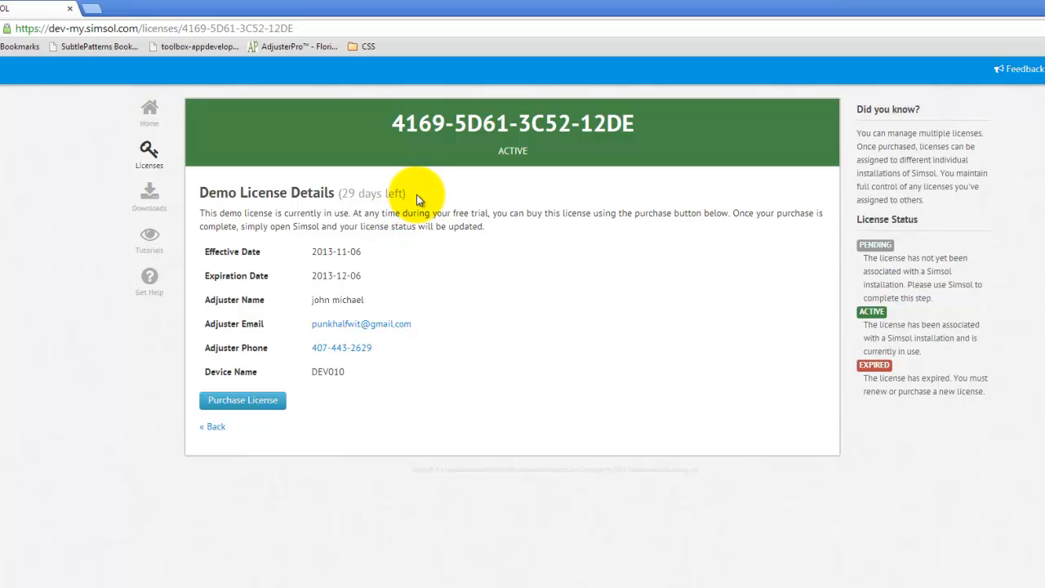
mouse_move(409, 200)
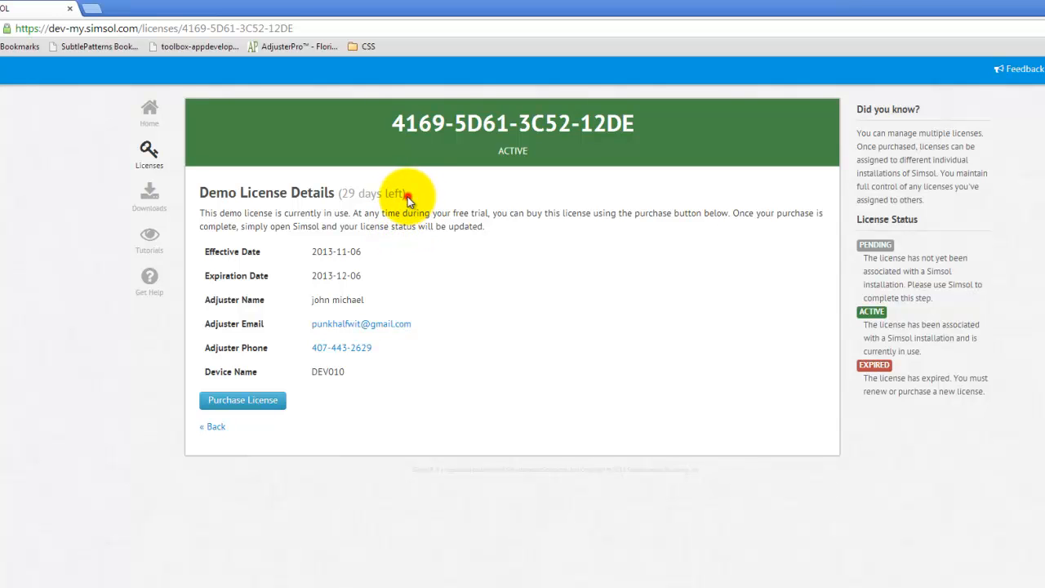
double_click(371, 192)
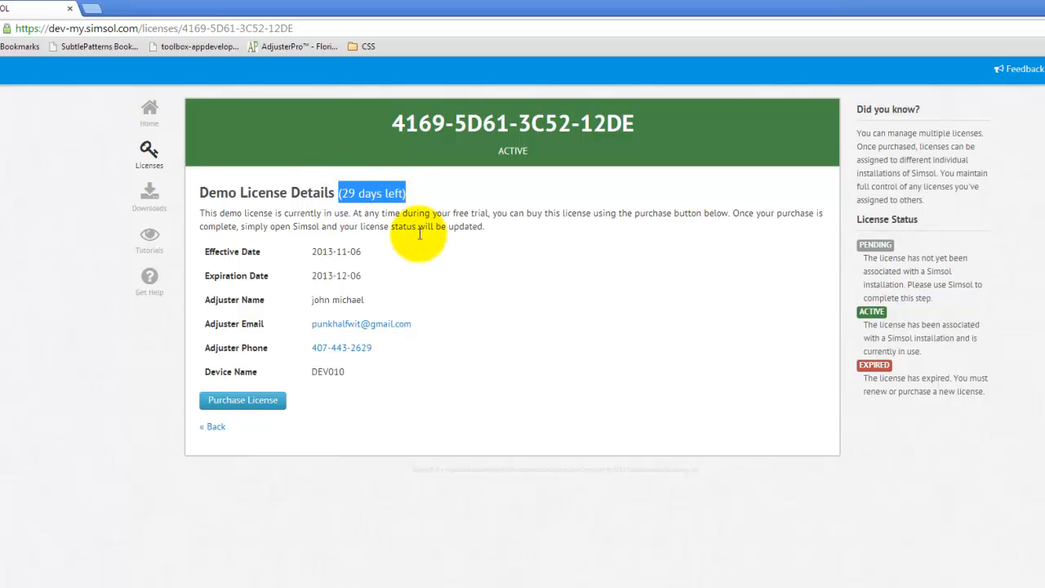
mouse_move(429, 247)
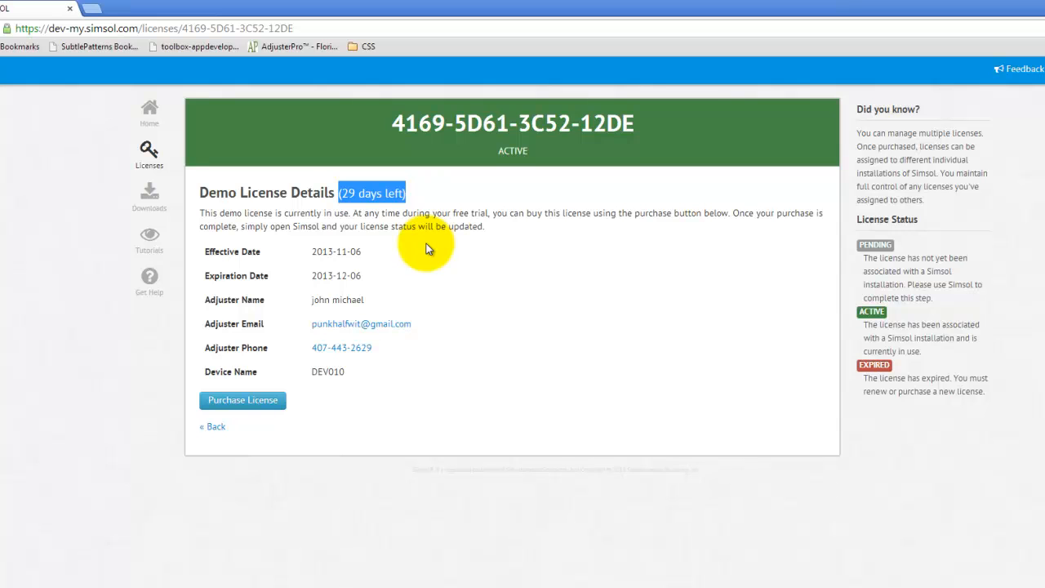
mouse_move(379, 287)
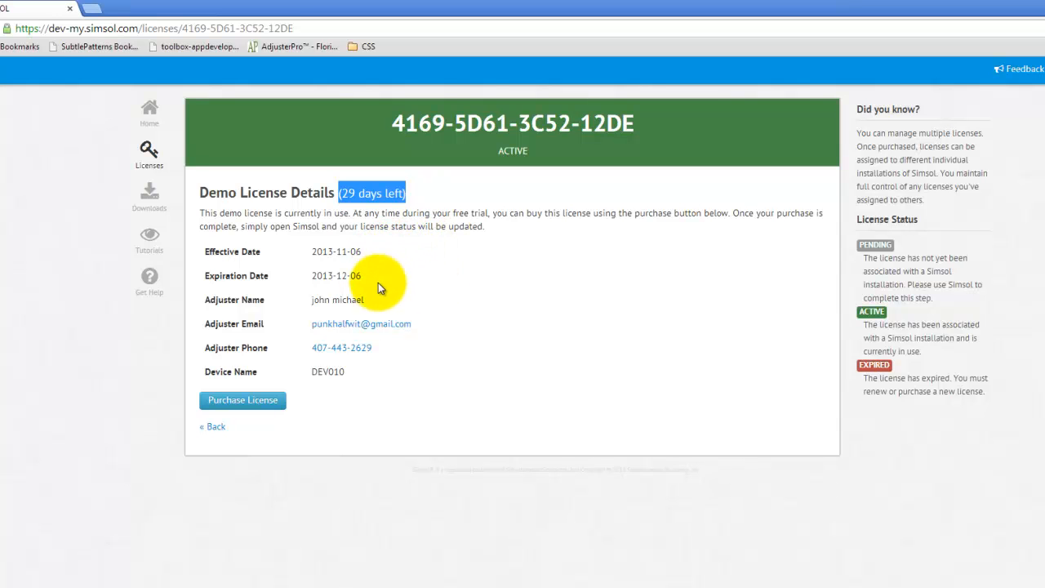
mouse_move(390, 295)
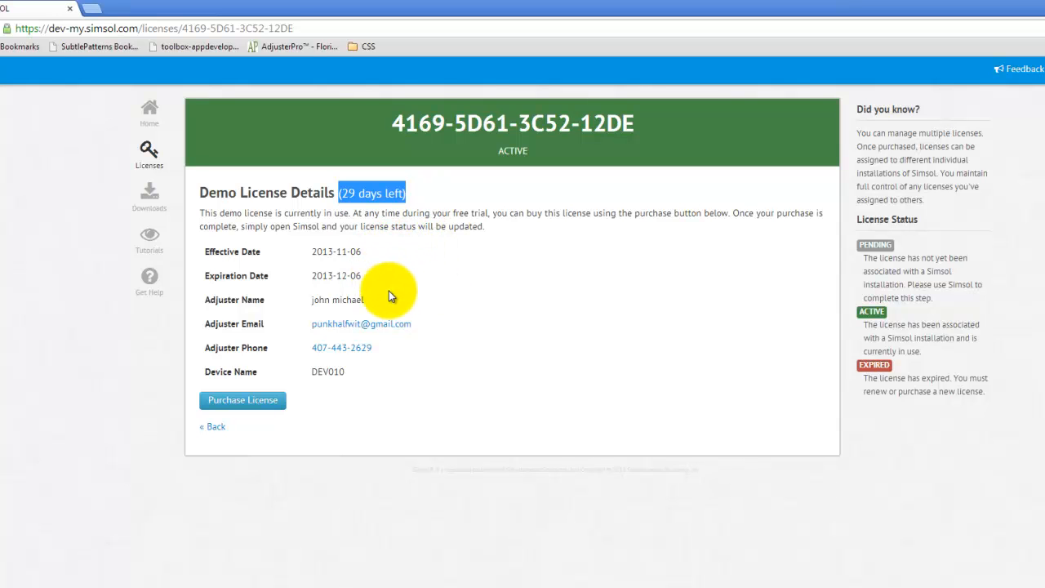
mouse_move(412, 360)
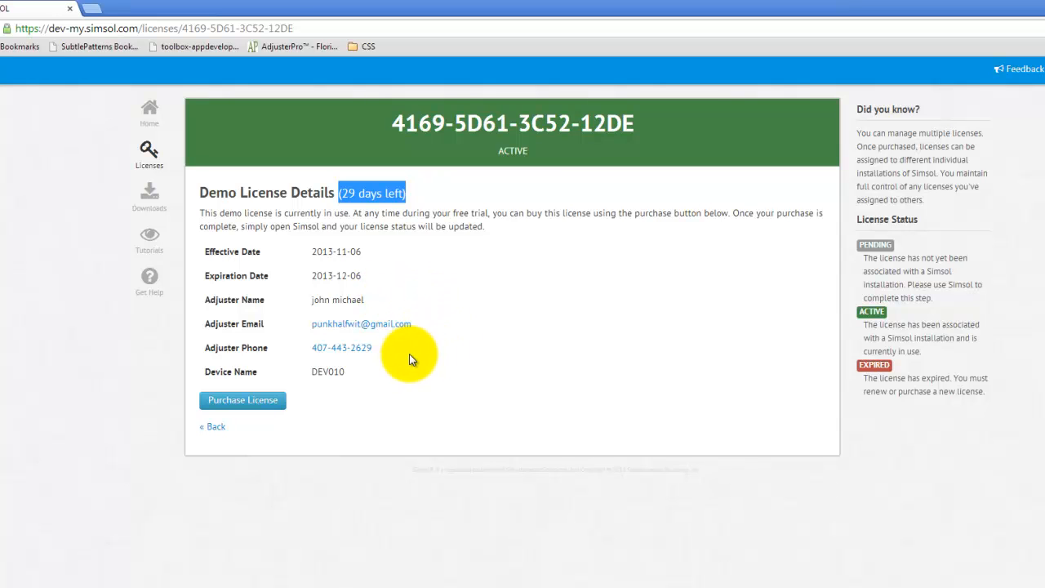
mouse_move(347, 373)
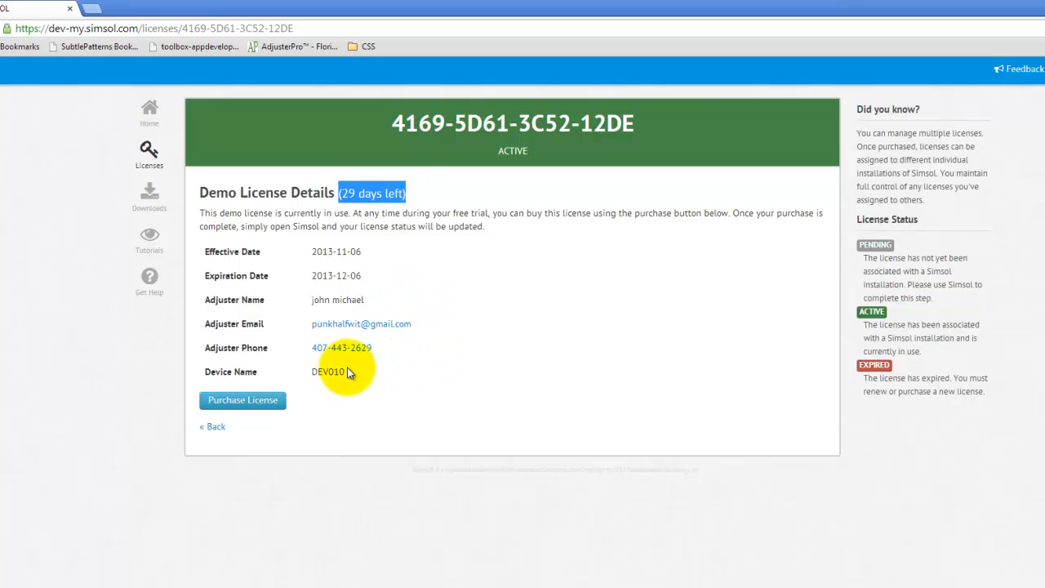
mouse_move(313, 371)
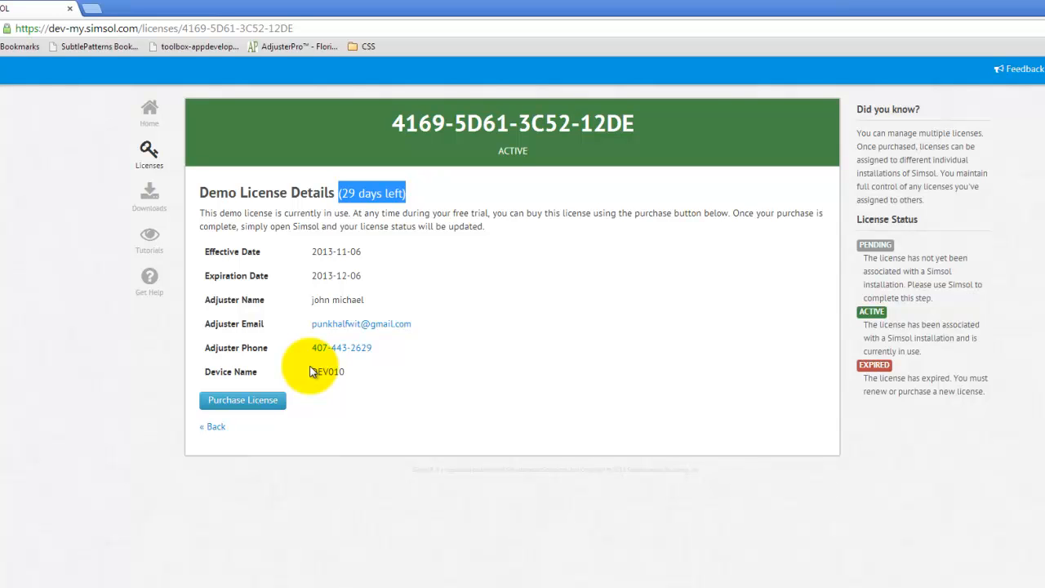
mouse_move(242, 400)
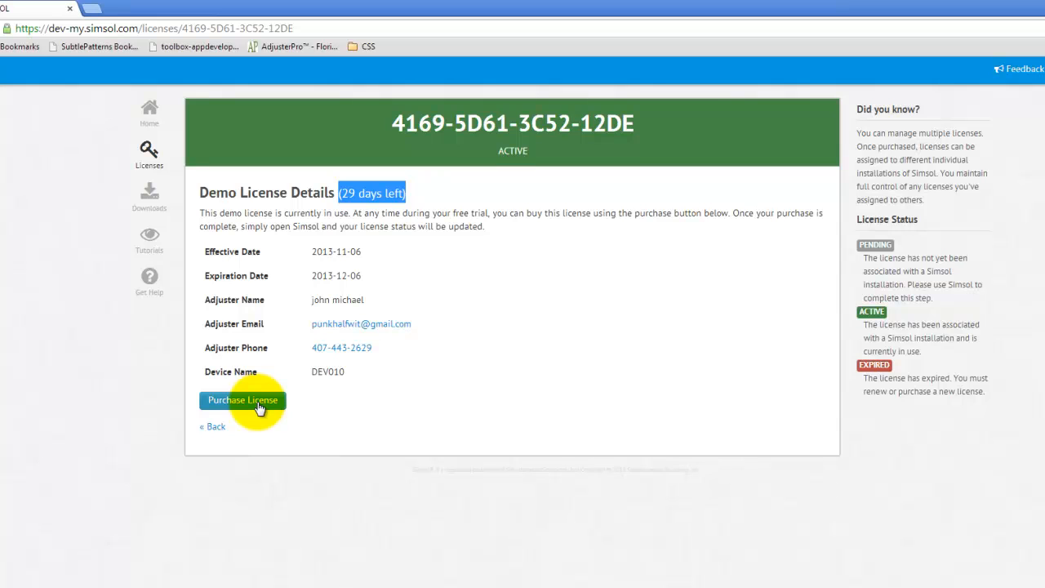
mouse_move(288, 414)
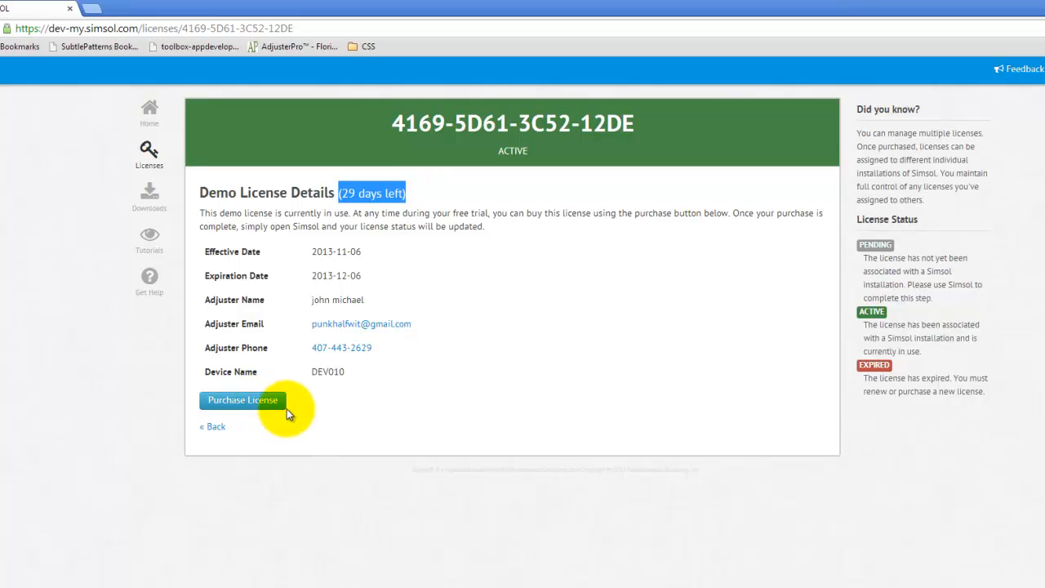
mouse_move(299, 409)
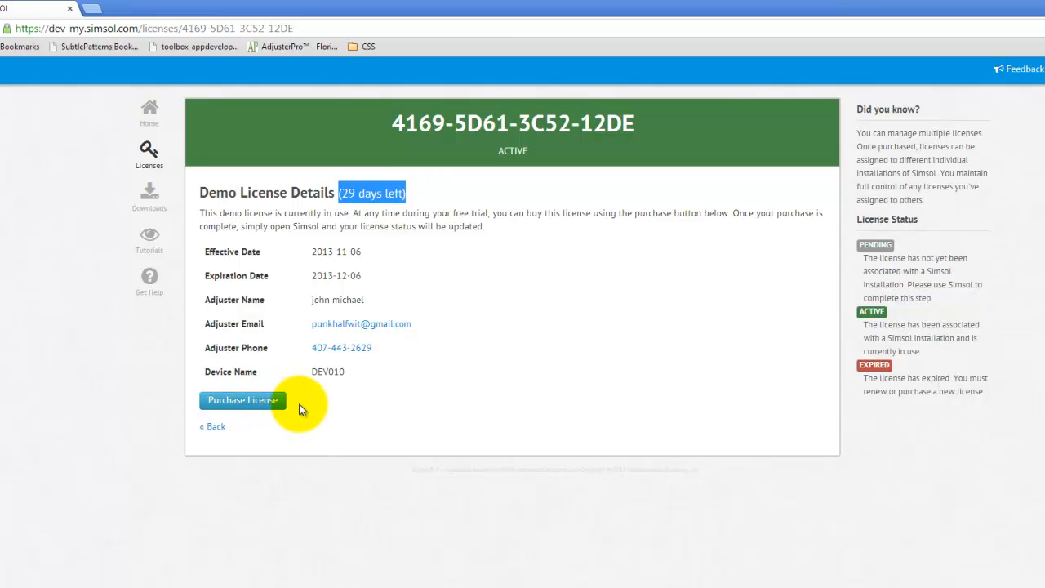
Browse the License Plan options for purchasing, then cancel back to the licenses page
left_click(242, 400)
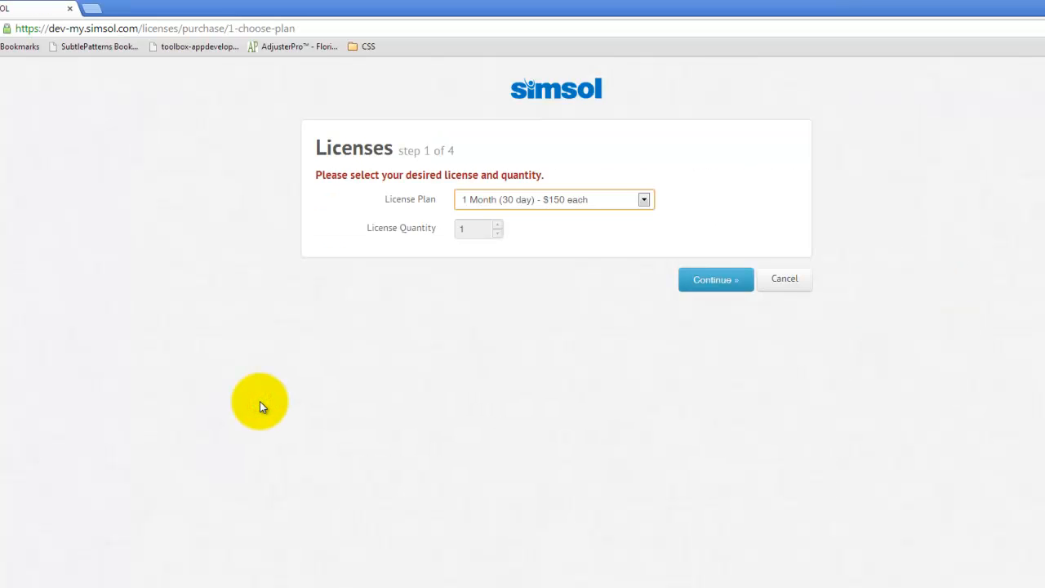
mouse_move(629, 232)
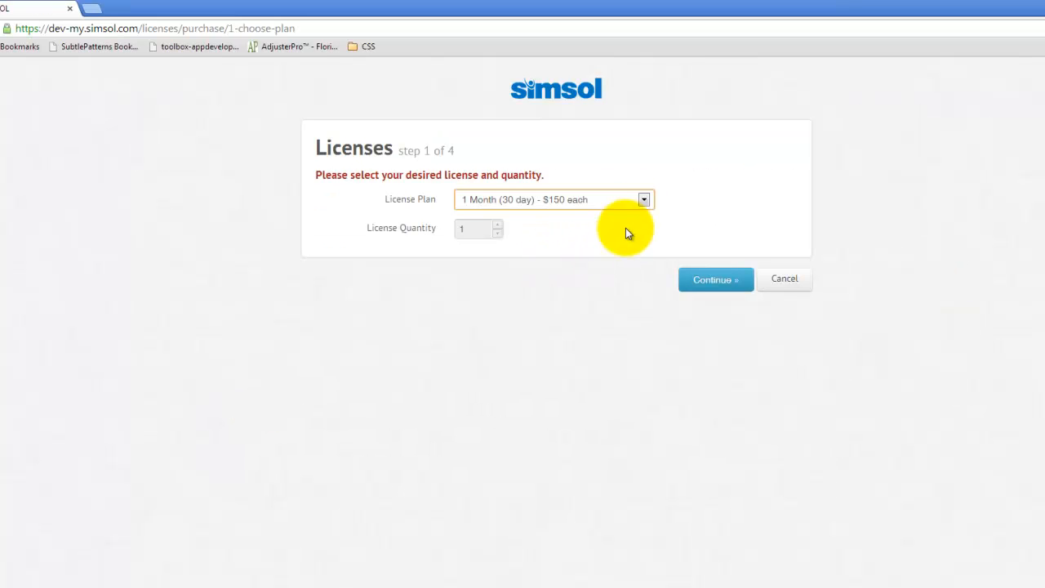
left_click(644, 199)
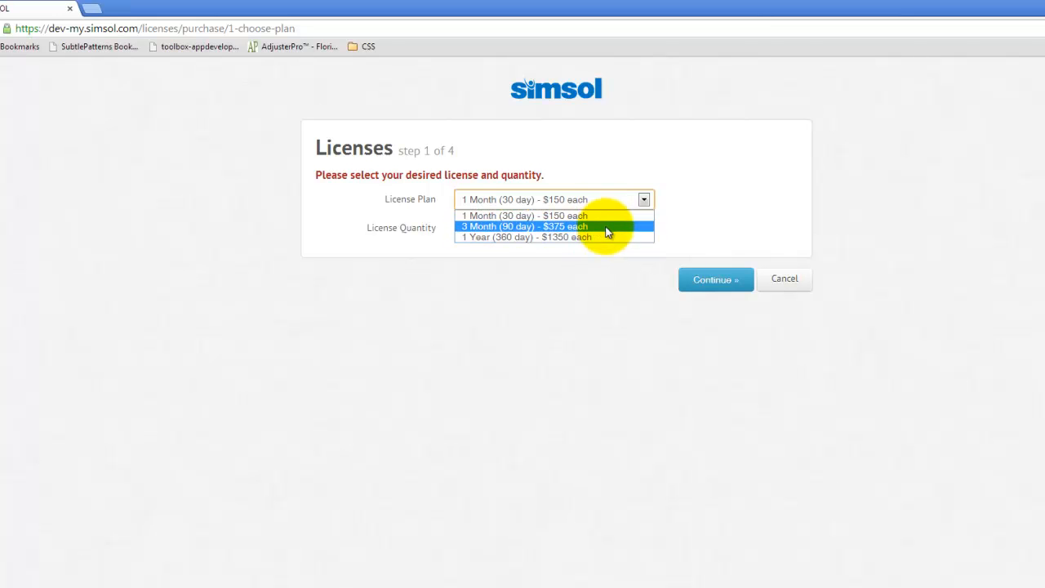
left_click(524, 215)
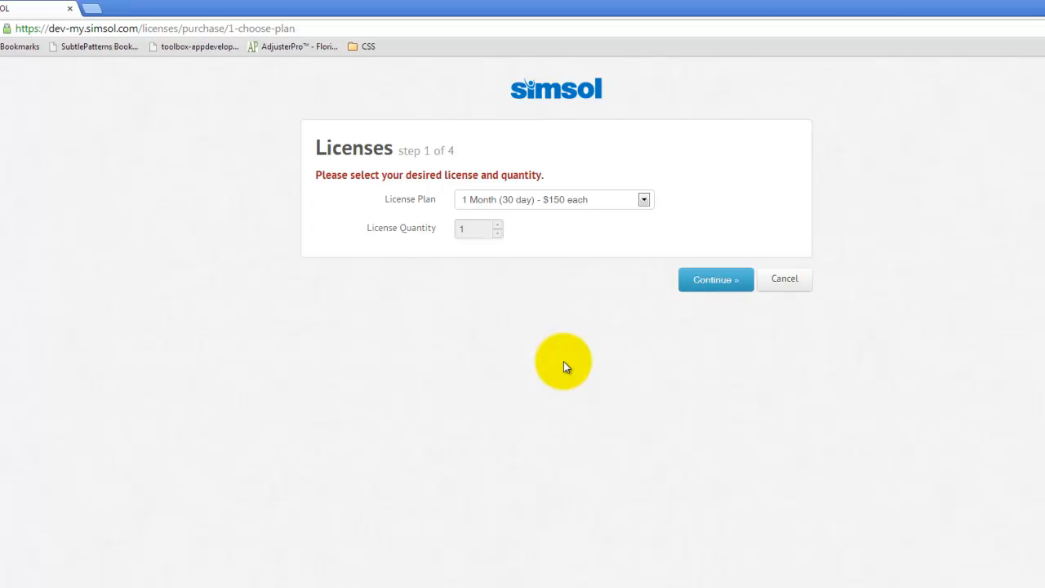
left_click(784, 278)
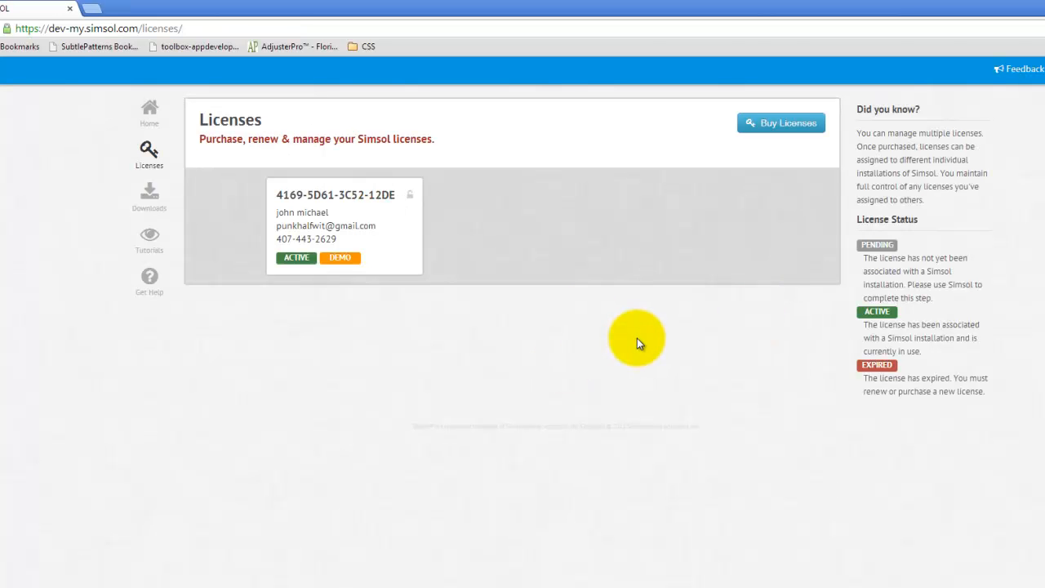
mouse_move(781, 122)
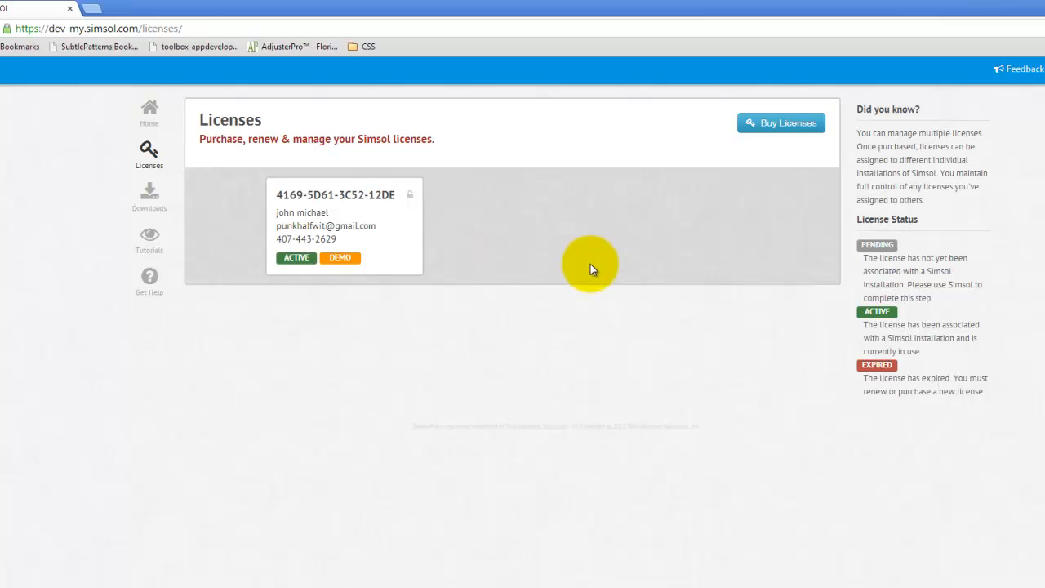
mouse_move(782, 123)
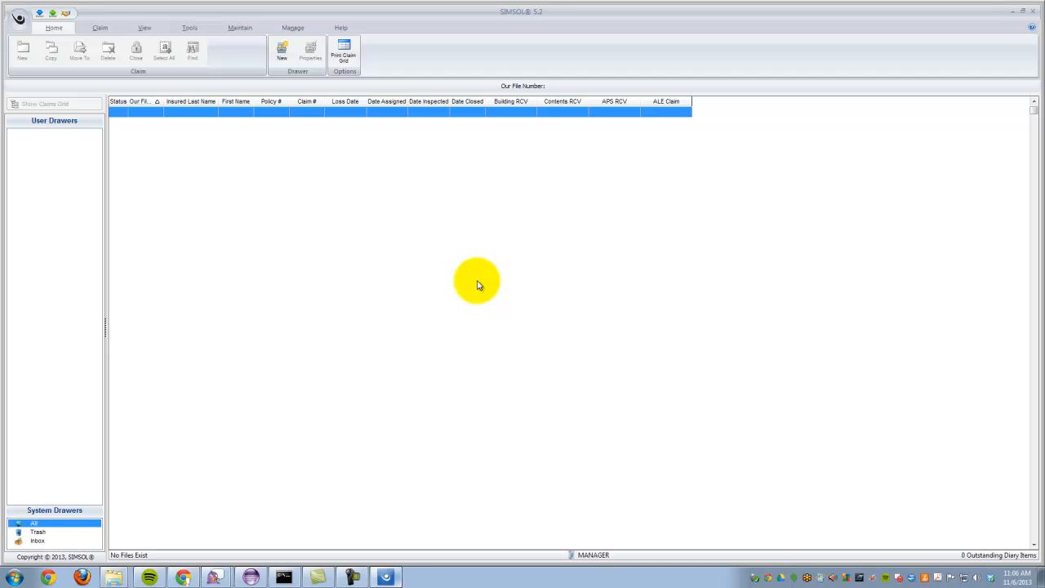
left_click(341, 27)
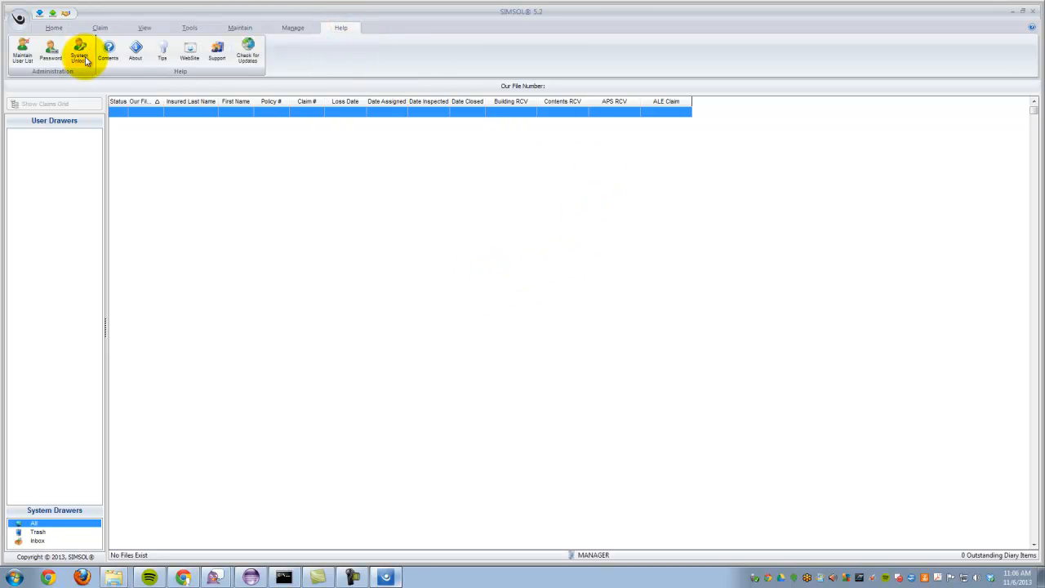
left_click(79, 53)
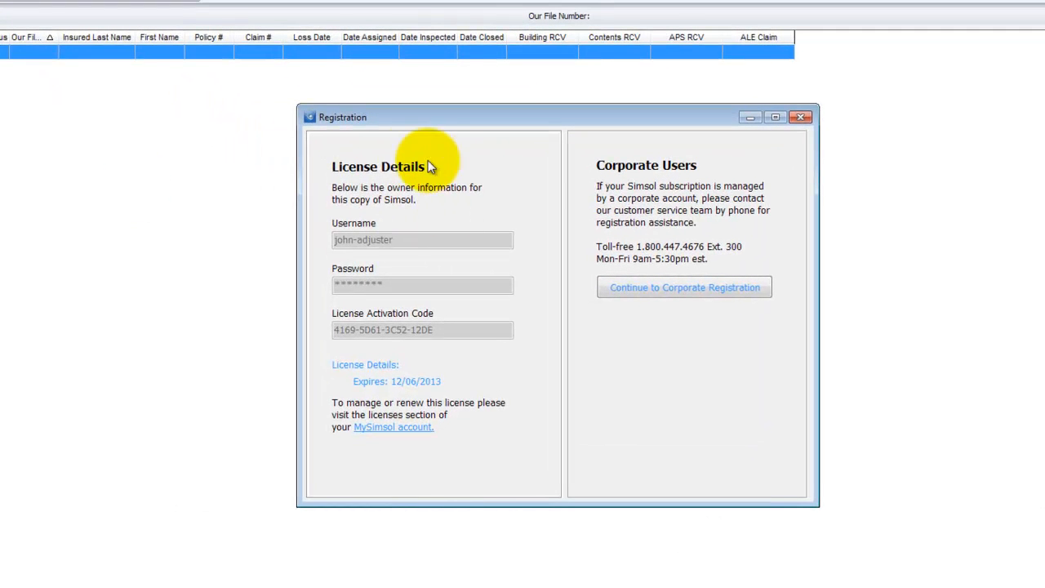
mouse_move(437, 233)
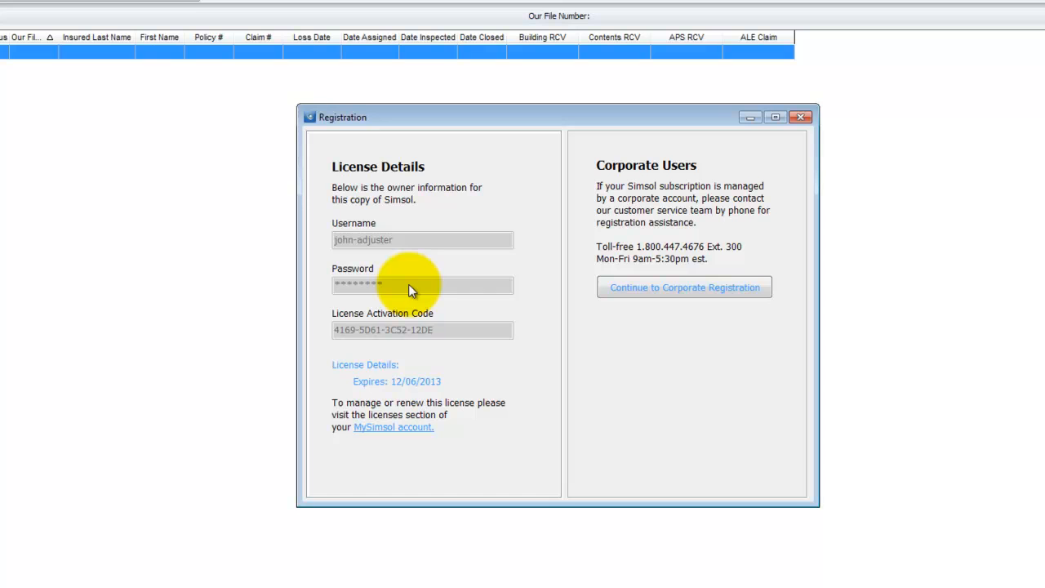
mouse_move(366, 330)
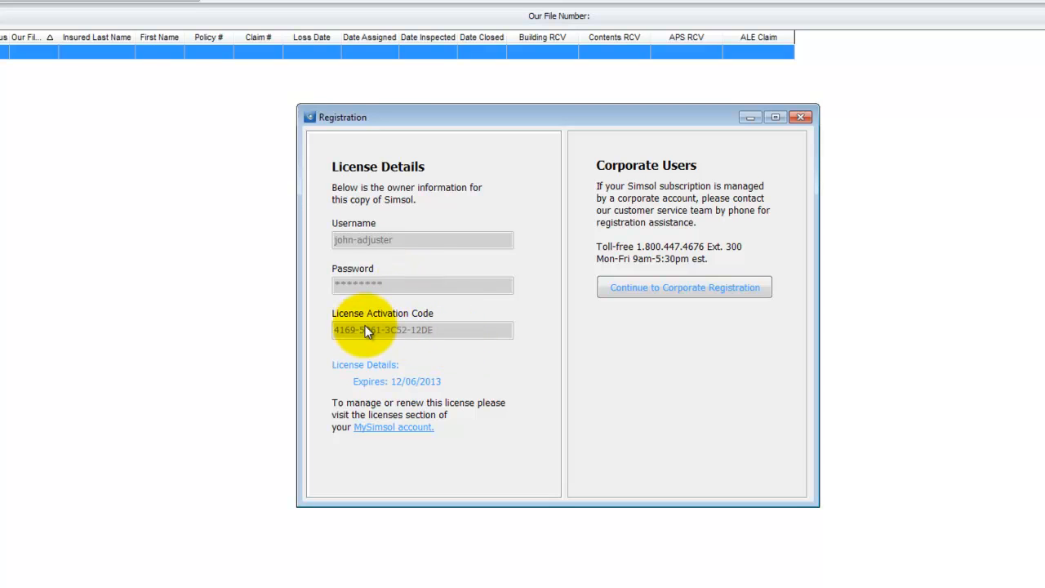
mouse_move(445, 384)
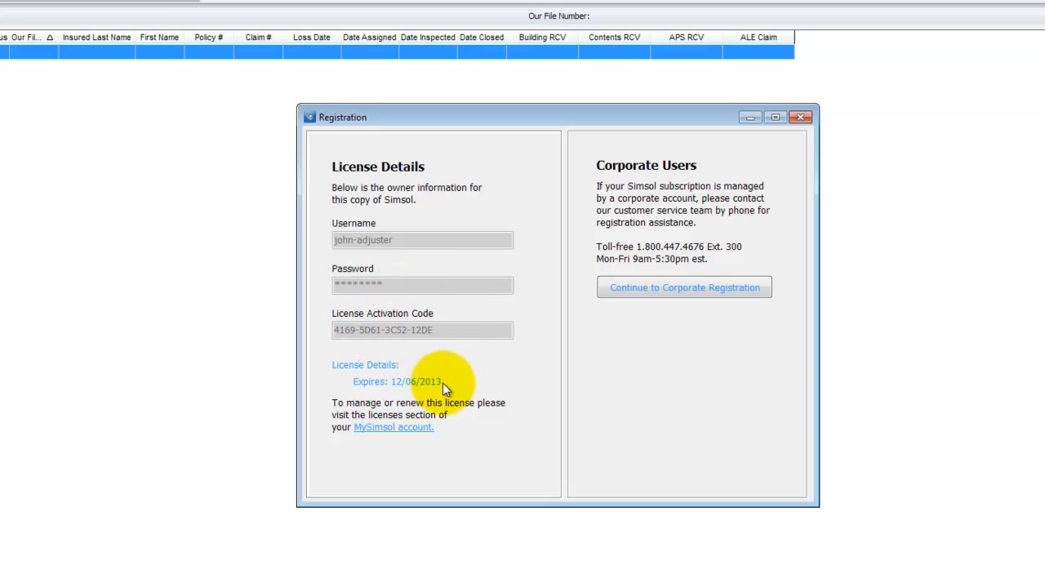
mouse_move(459, 452)
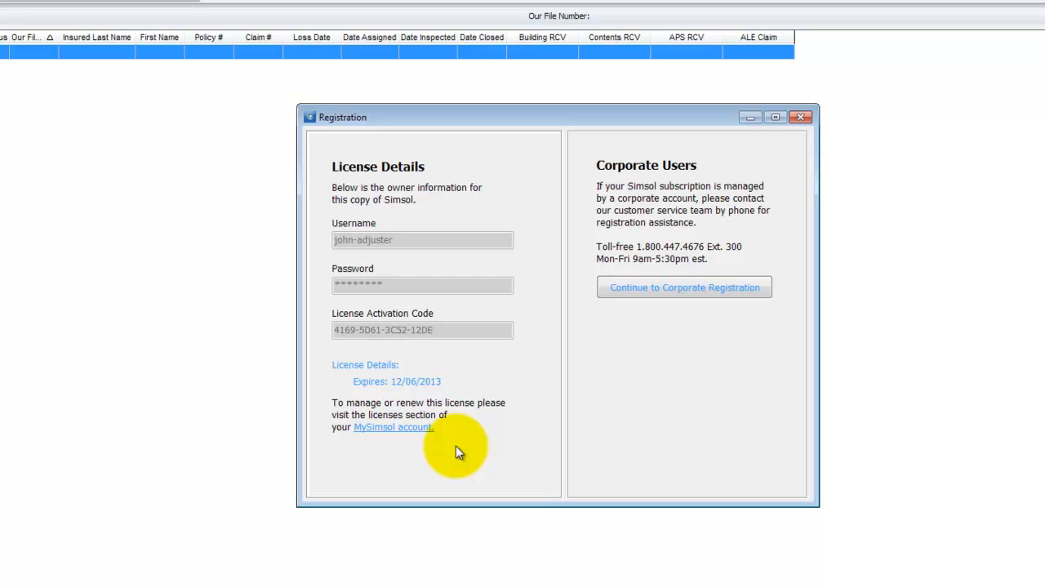